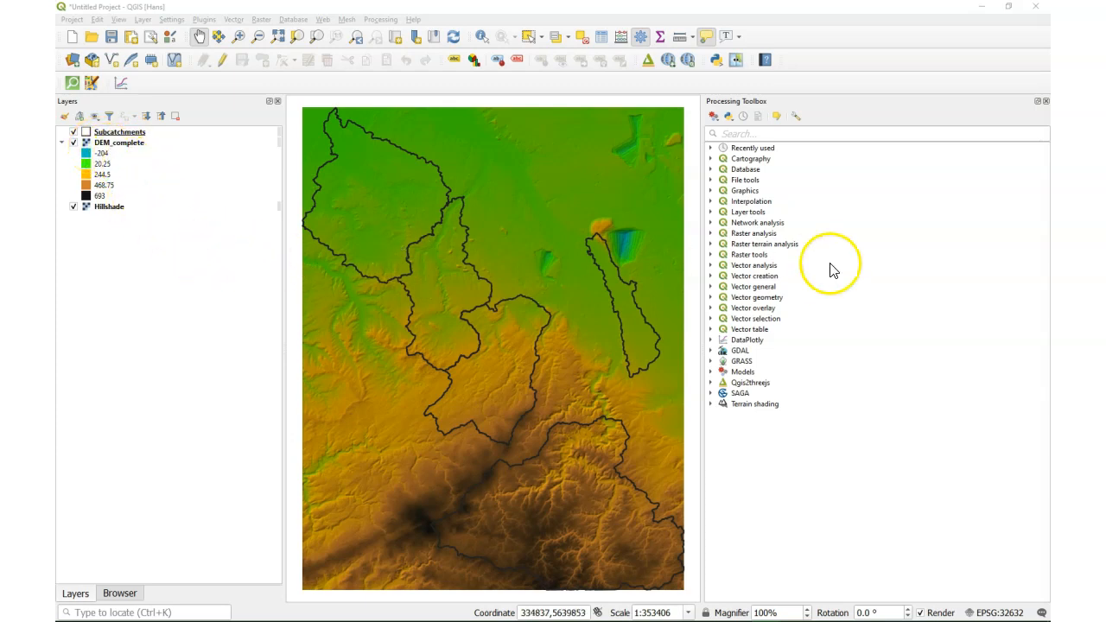
- Reach the raster extraction tools via the Processing search and the Raster menu
click(752, 133)
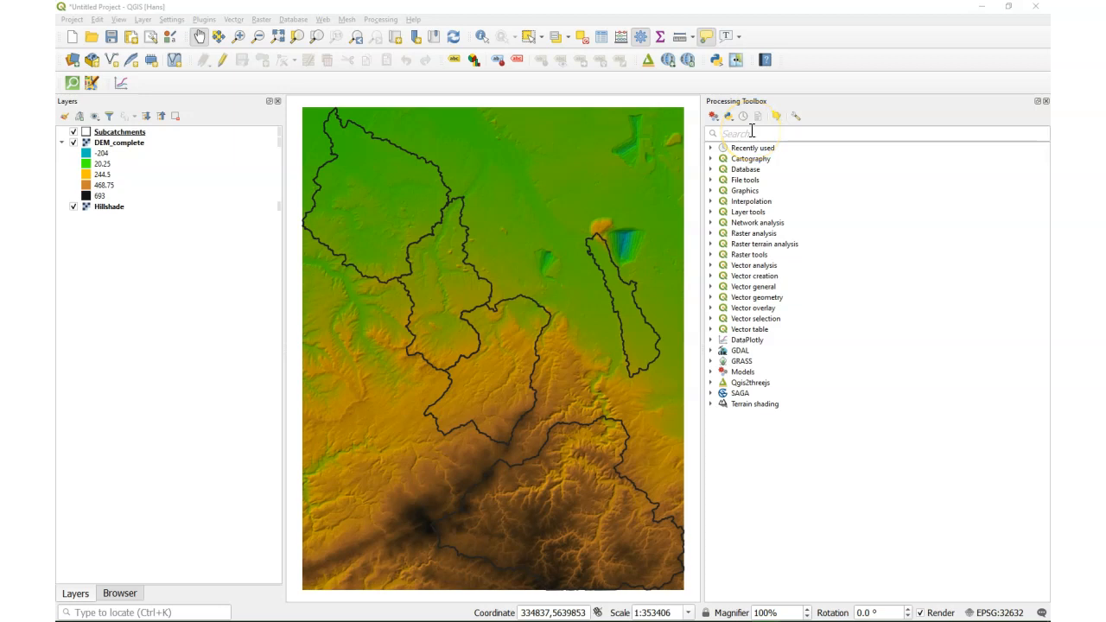
mouse_move(251, 28)
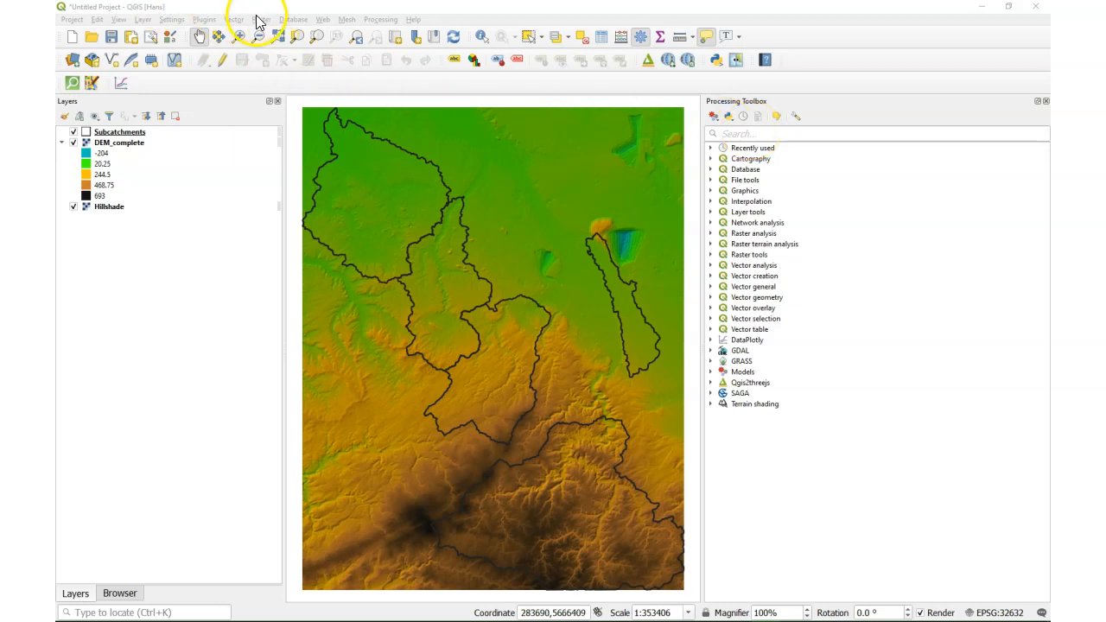
click(263, 19)
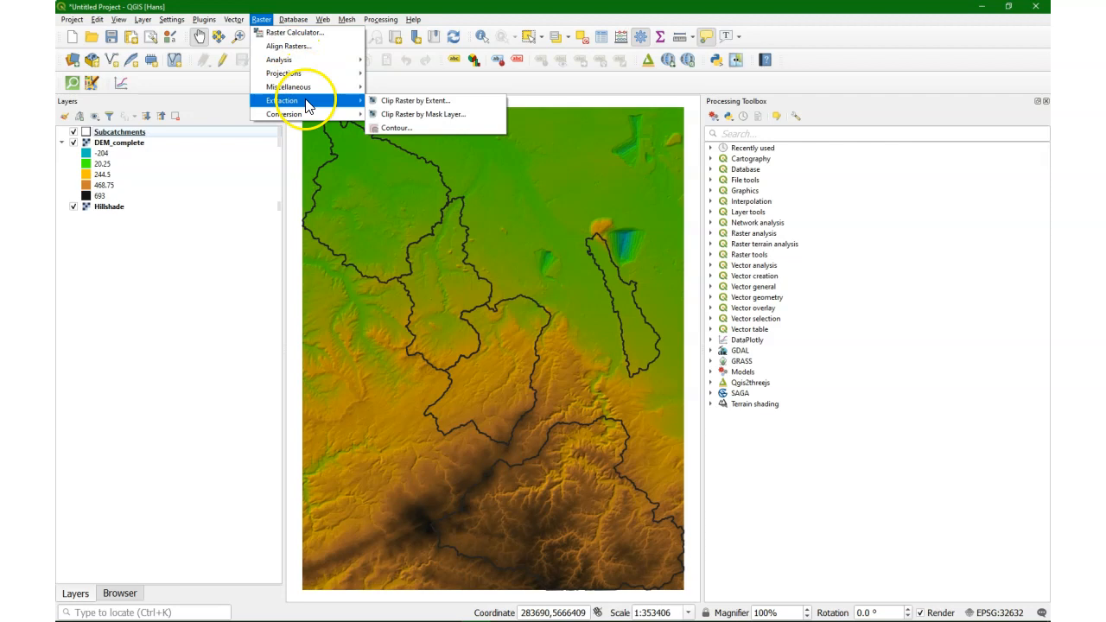
mouse_move(377, 100)
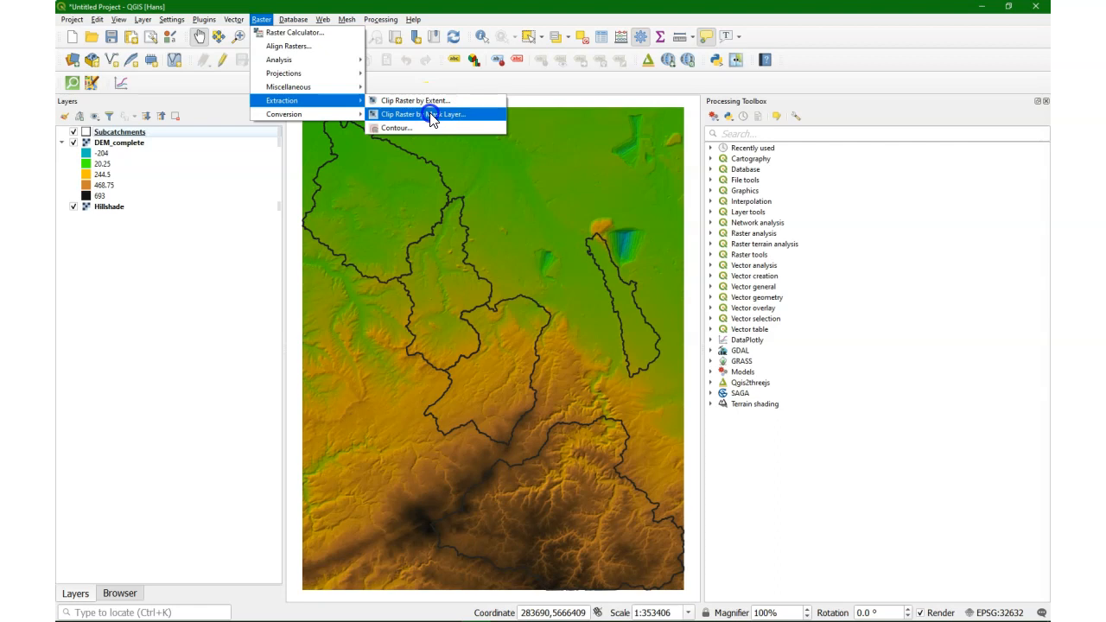
- Configure Clip Raster by Mask Layer: DEM_complete by Subcatchments, nodata -9999, keep input resolution
click(425, 114)
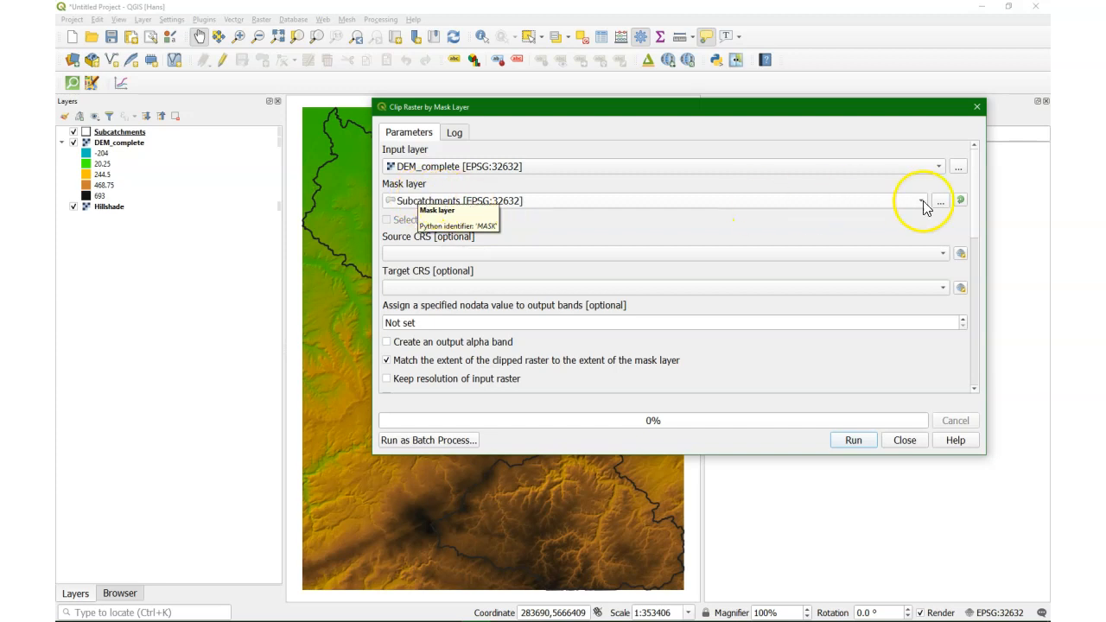
mouse_move(961, 200)
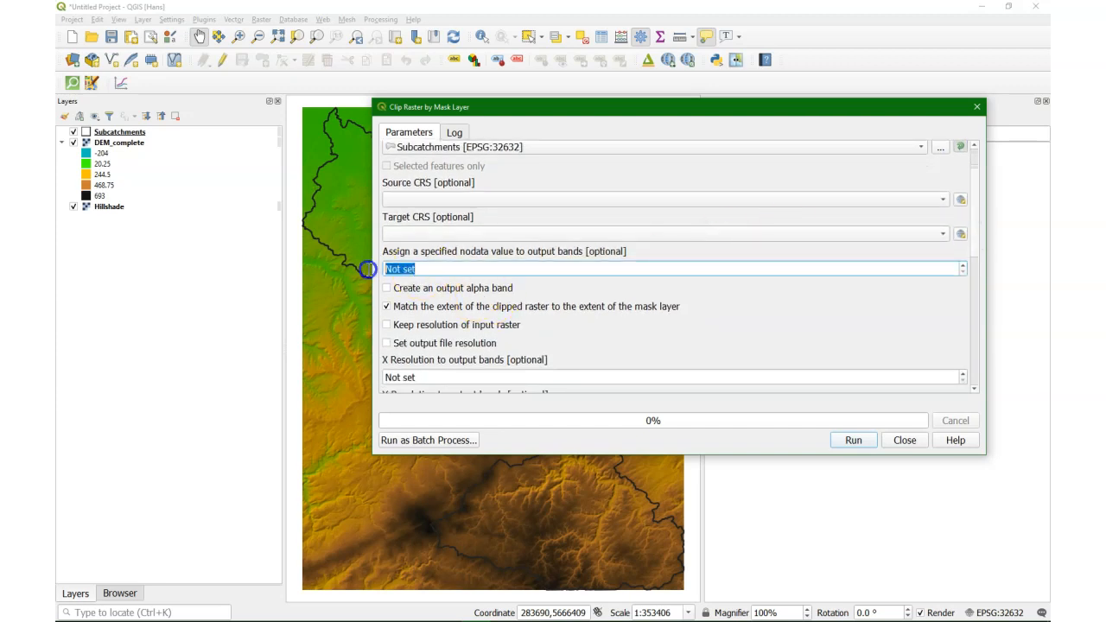
text(-9999.000000)
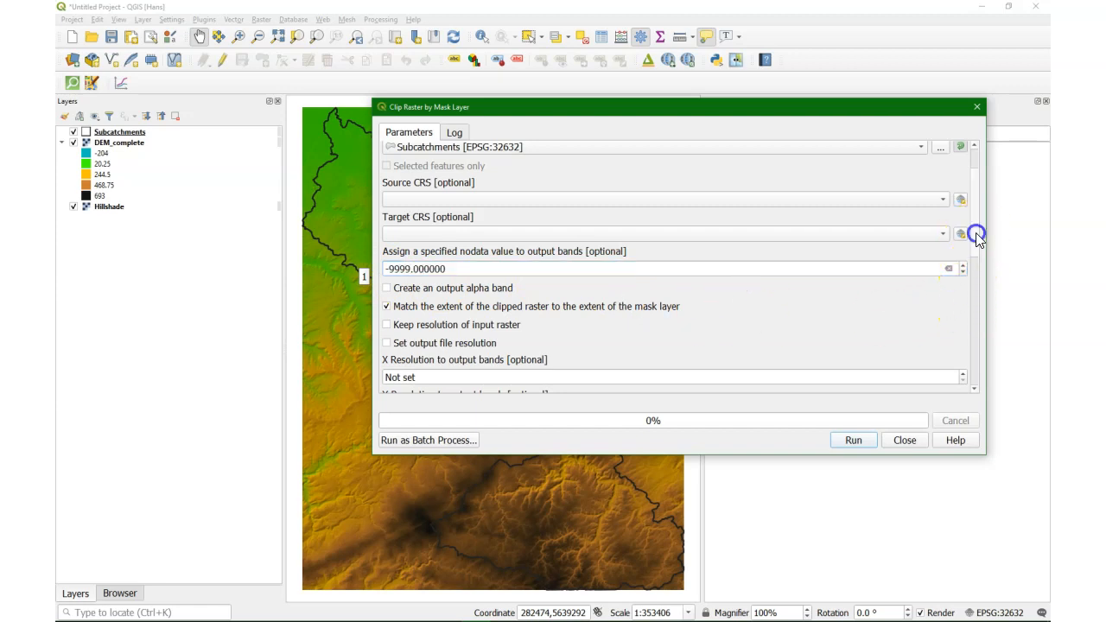
scroll(down, 3)
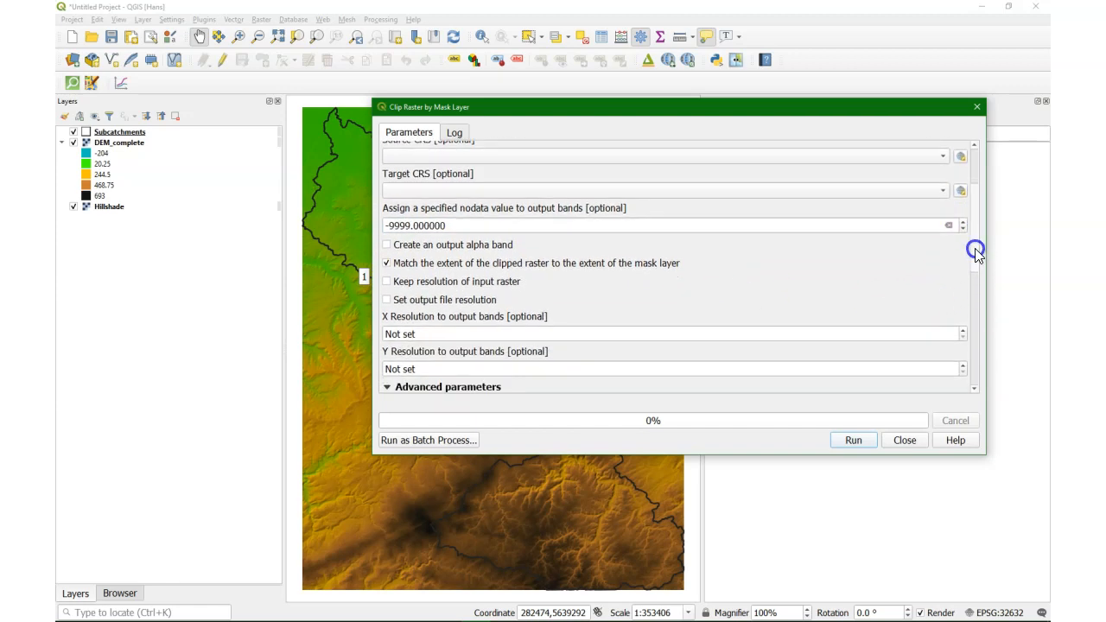
click(387, 279)
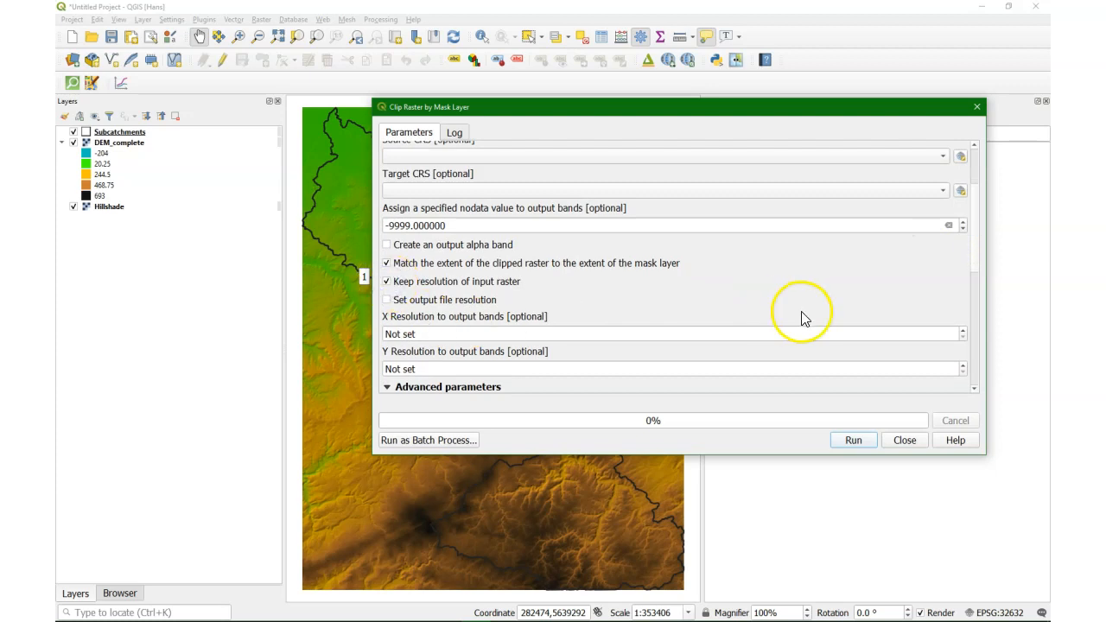
scroll(down, 3)
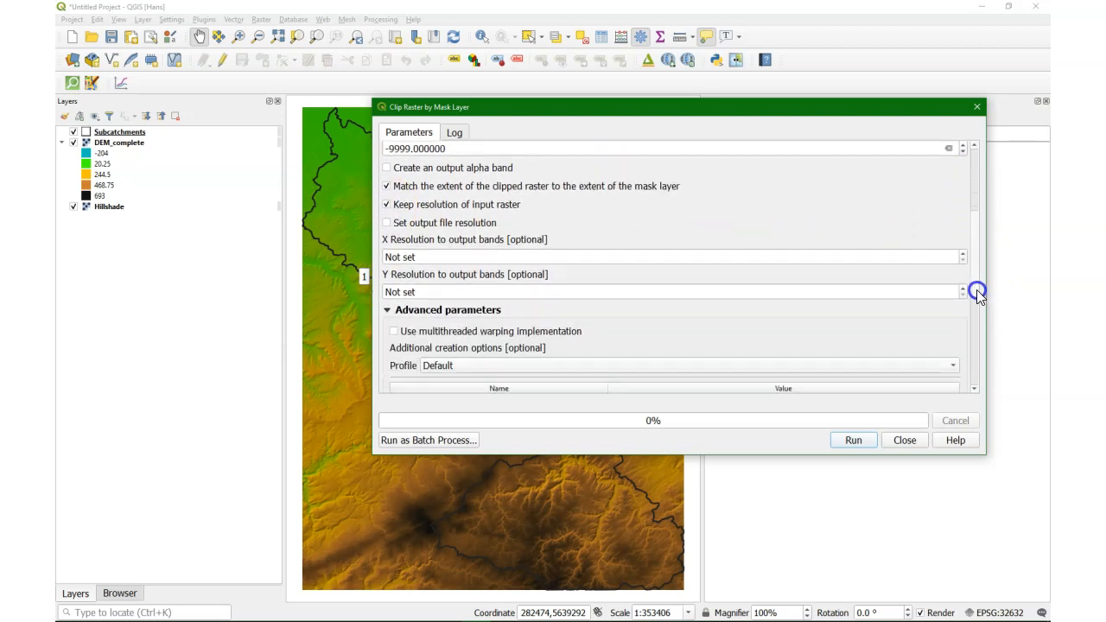
scroll(down, 3)
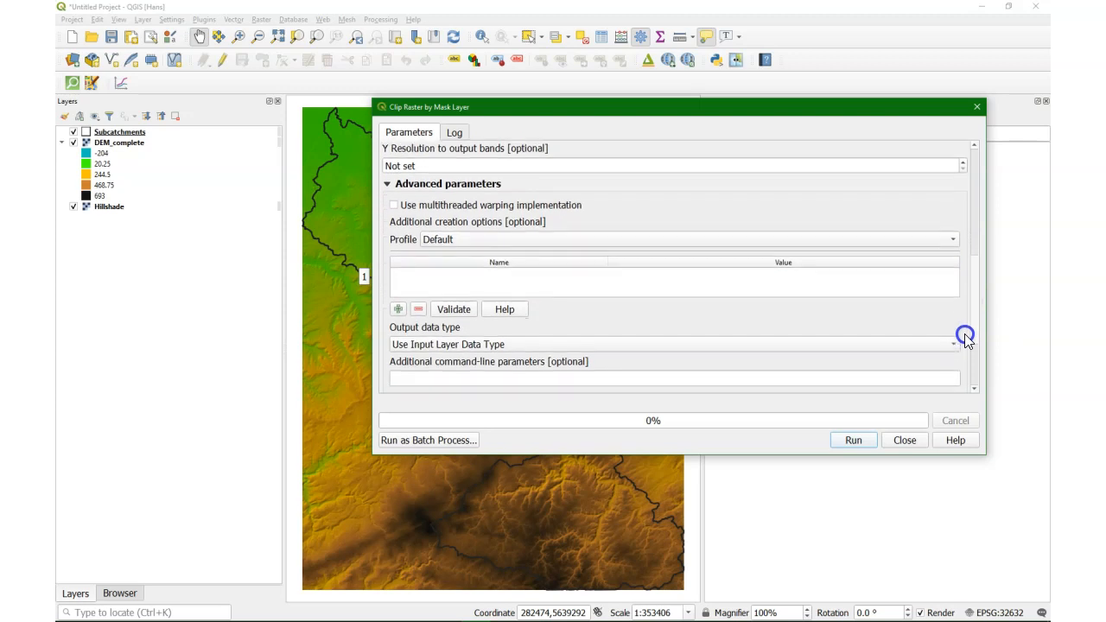
scroll(down, 3)
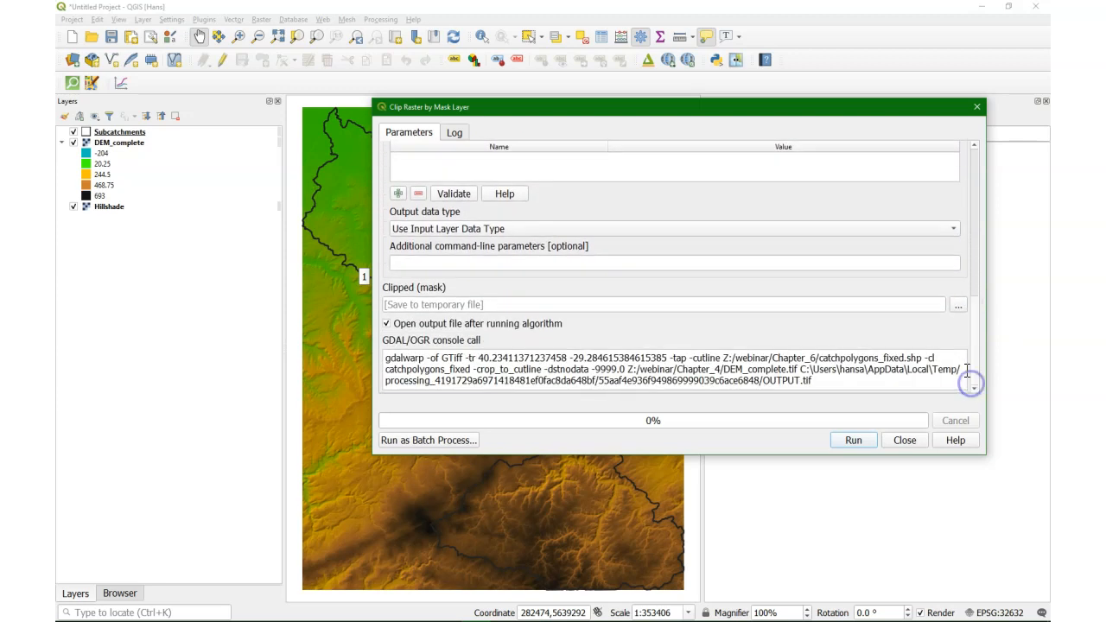
mouse_move(650, 316)
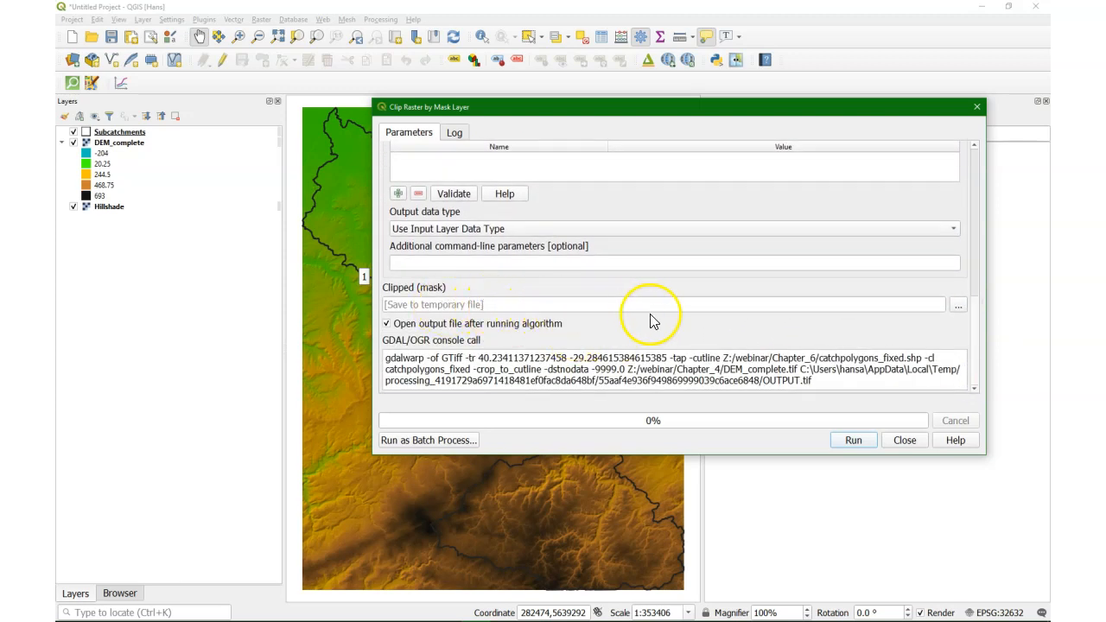
- Run the clip iterating over subcatchments, then toggle layer visibility to view the five outputs
click(853, 440)
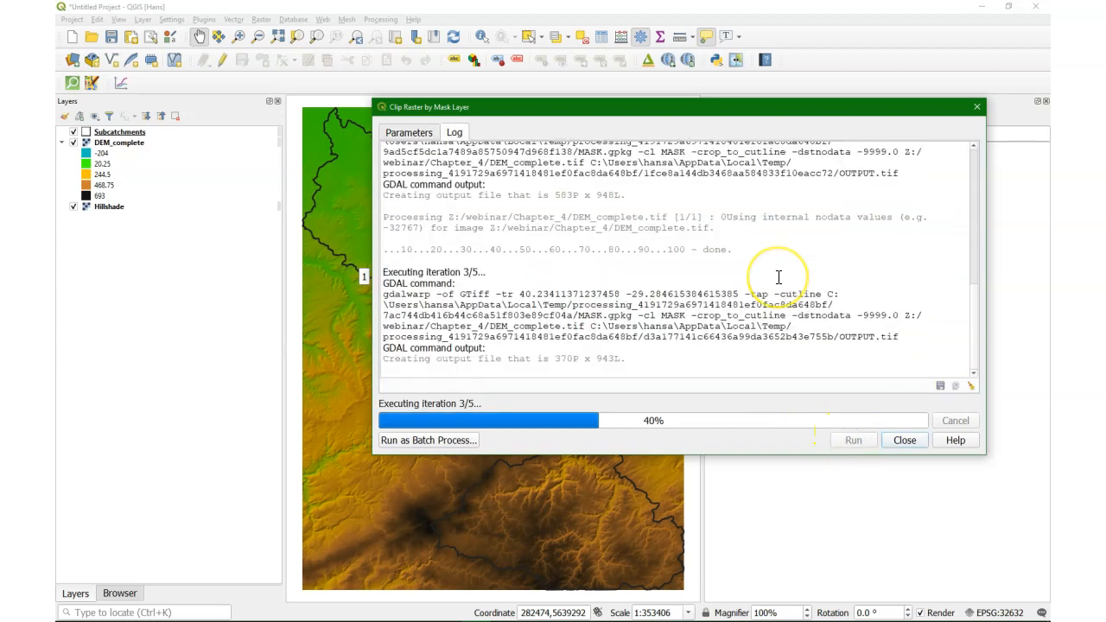
mouse_move(905, 441)
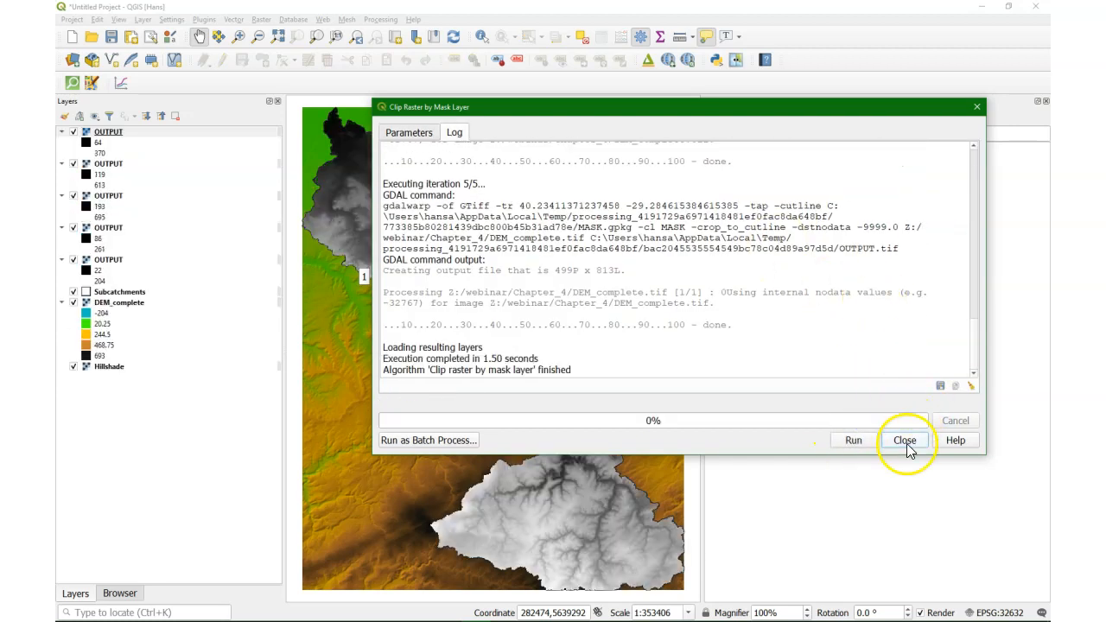
click(906, 441)
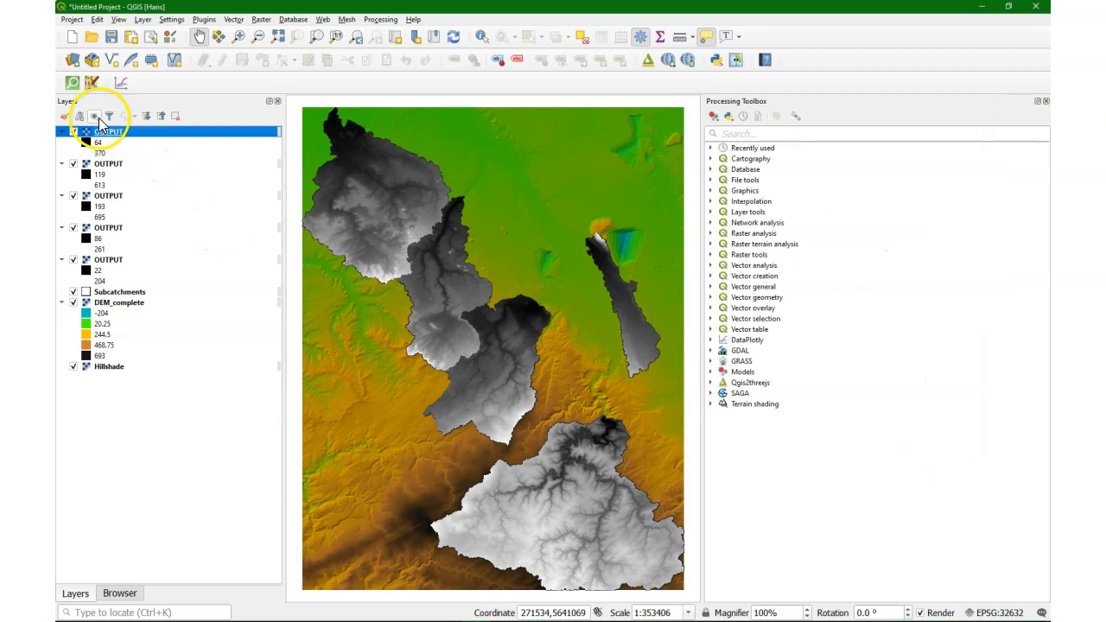
click(93, 116)
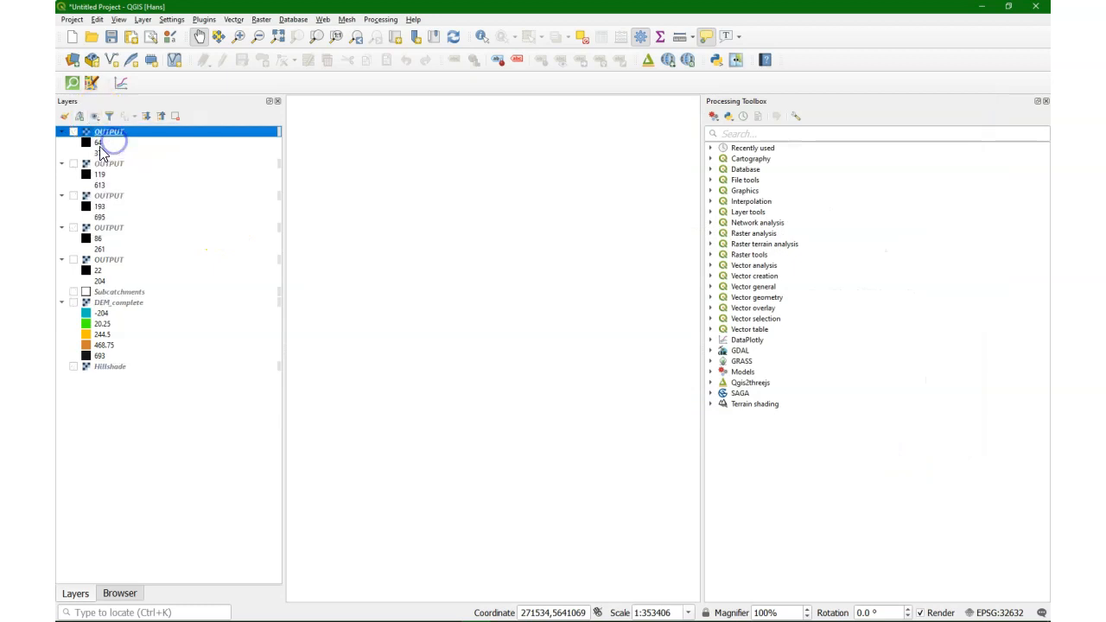
click(62, 131)
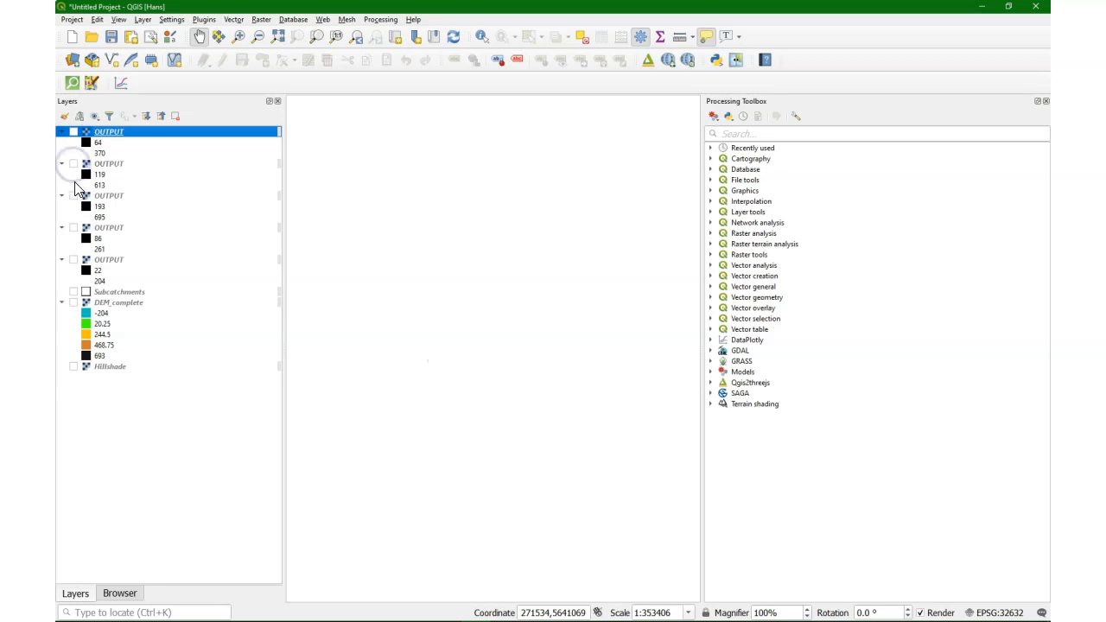
click(73, 196)
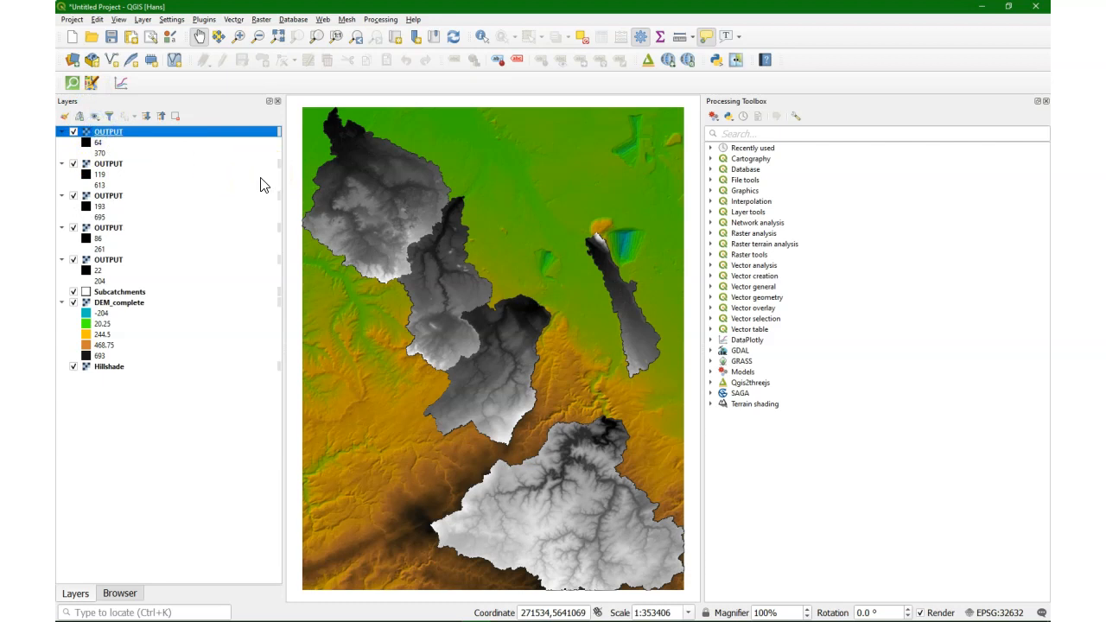
mouse_move(234, 189)
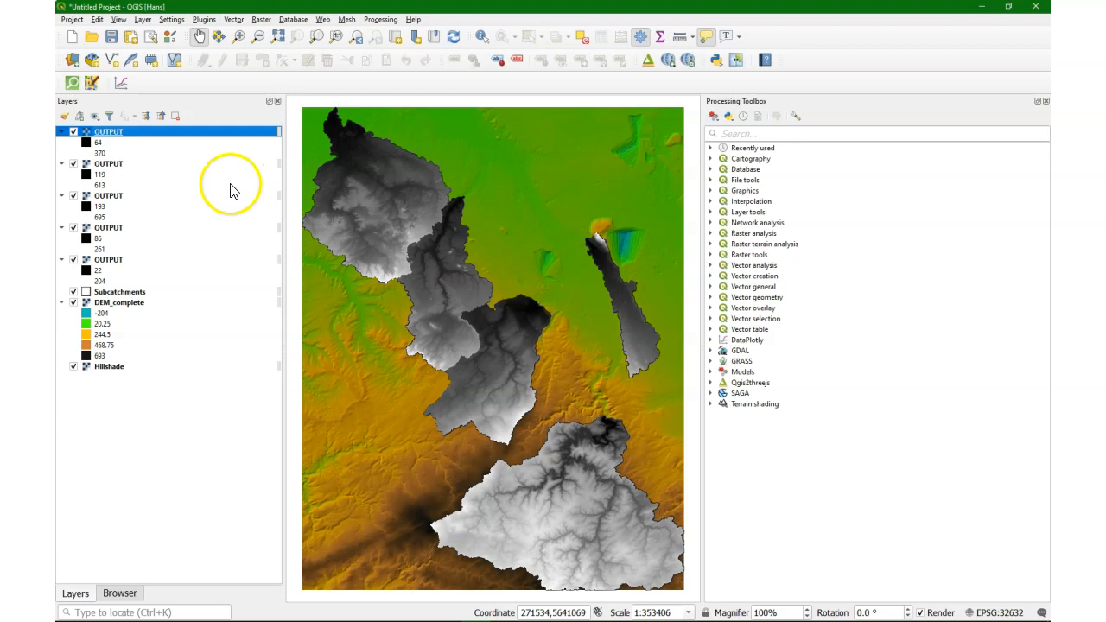
- Start a new model with a Vector Features input 'Subcatchment Polygons' of Polygon geometry
click(712, 115)
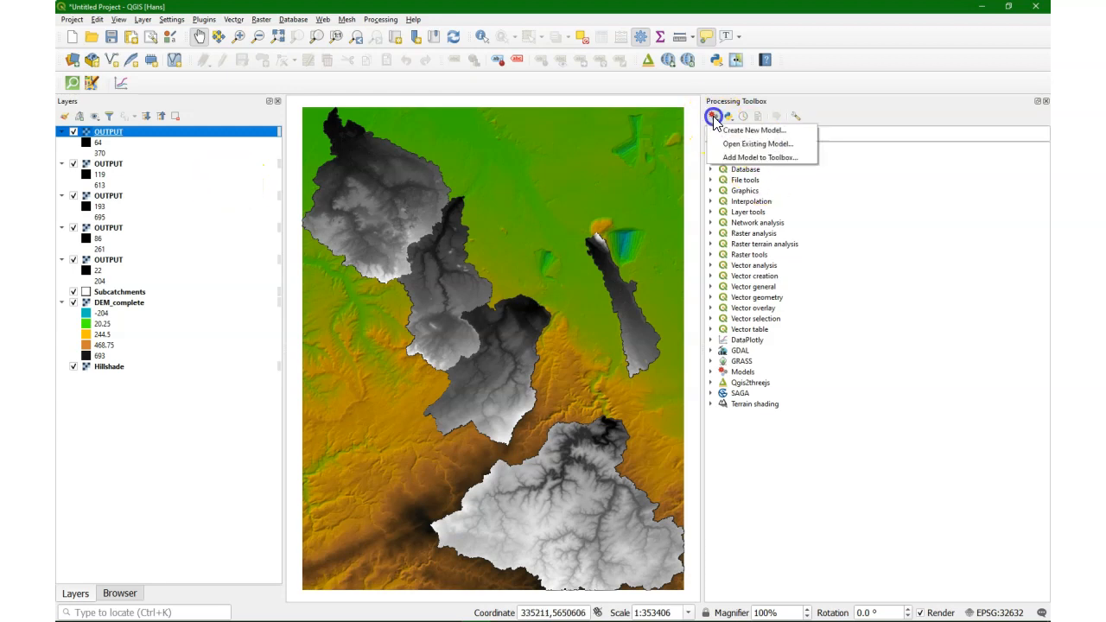
mouse_move(755, 129)
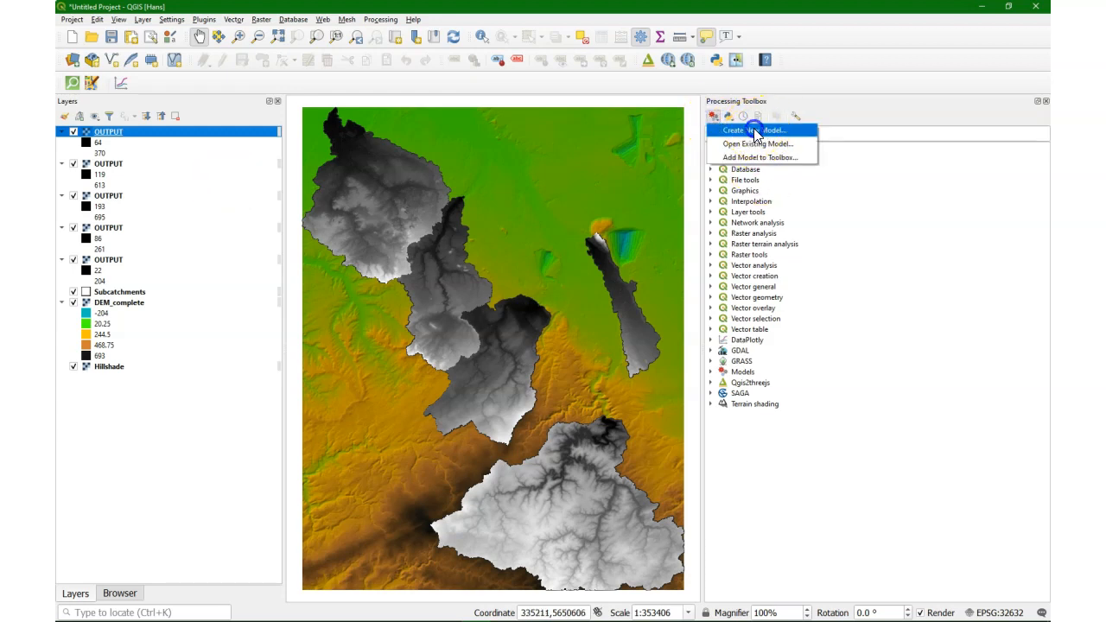
click(753, 129)
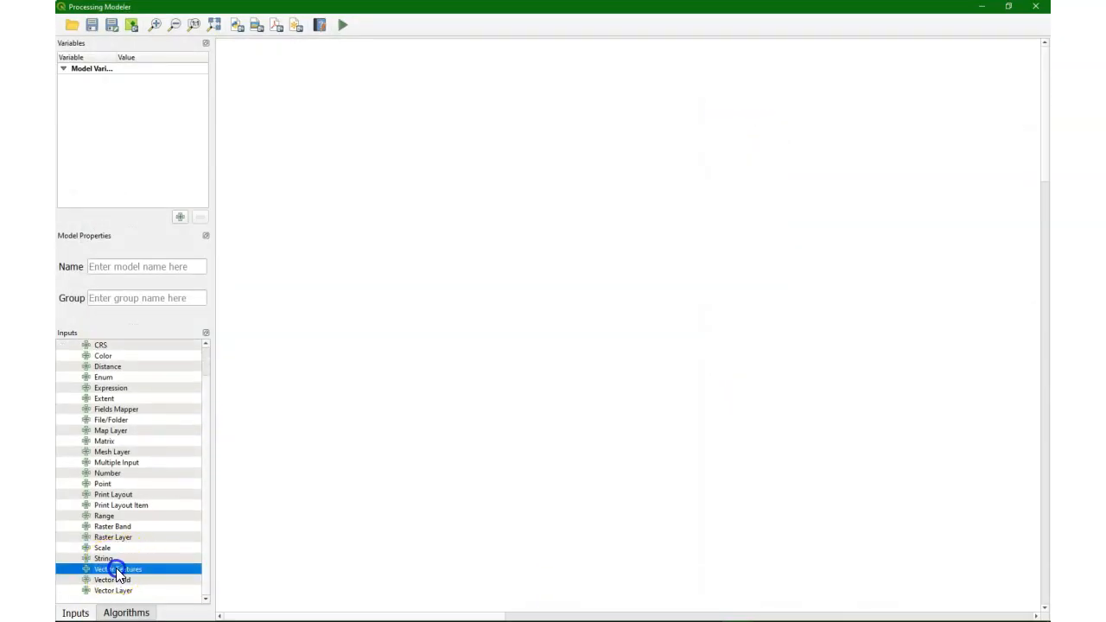
double_click(121, 570)
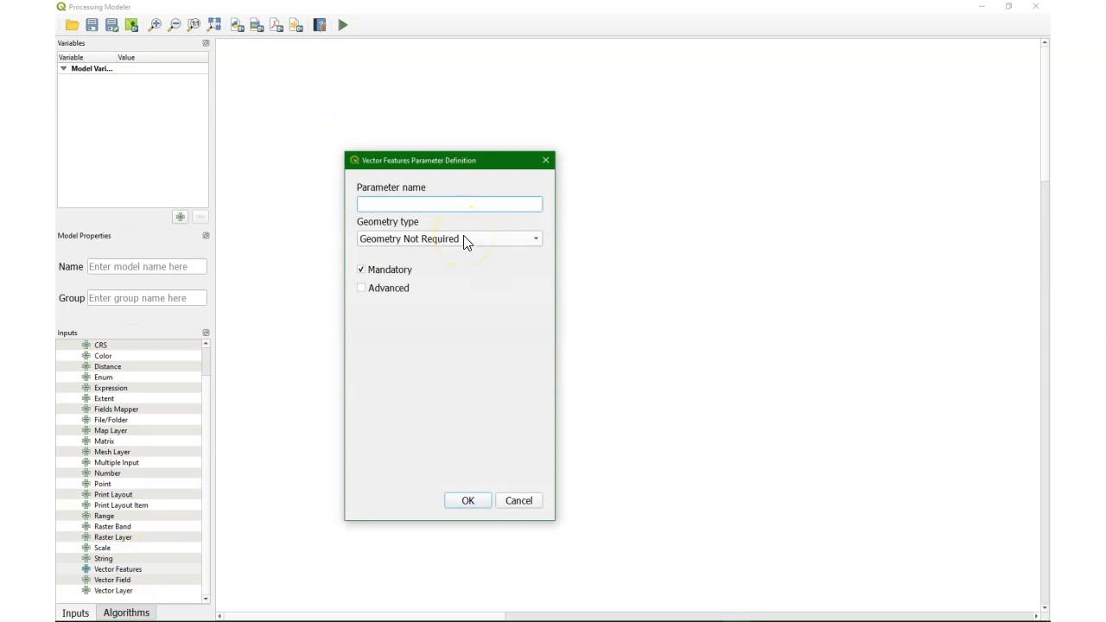
text(S)
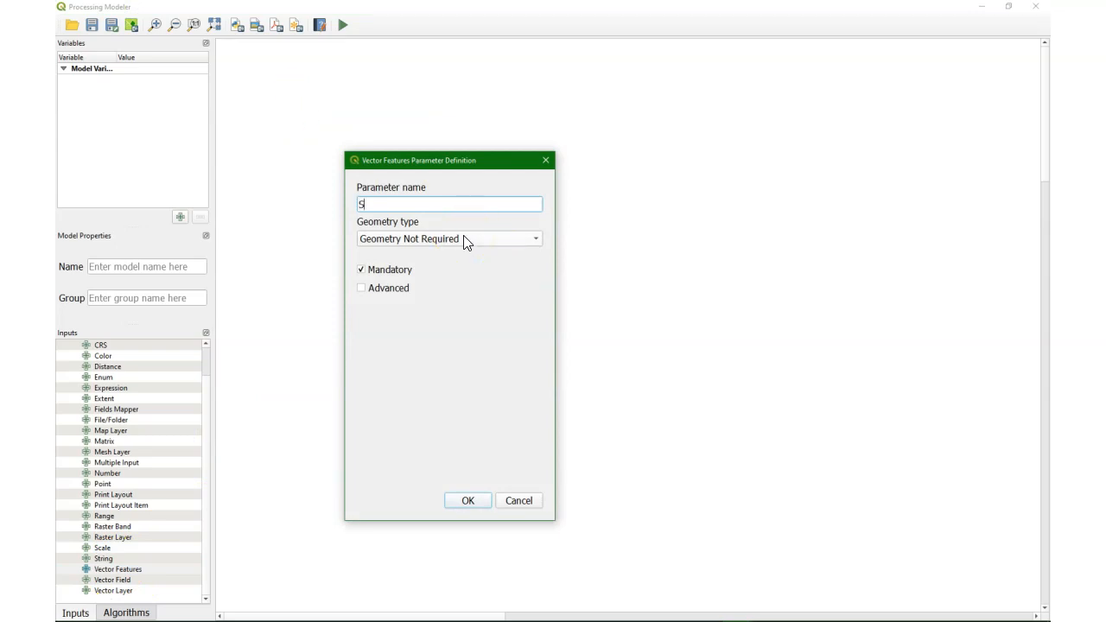
text(ubcatchment Polygons)
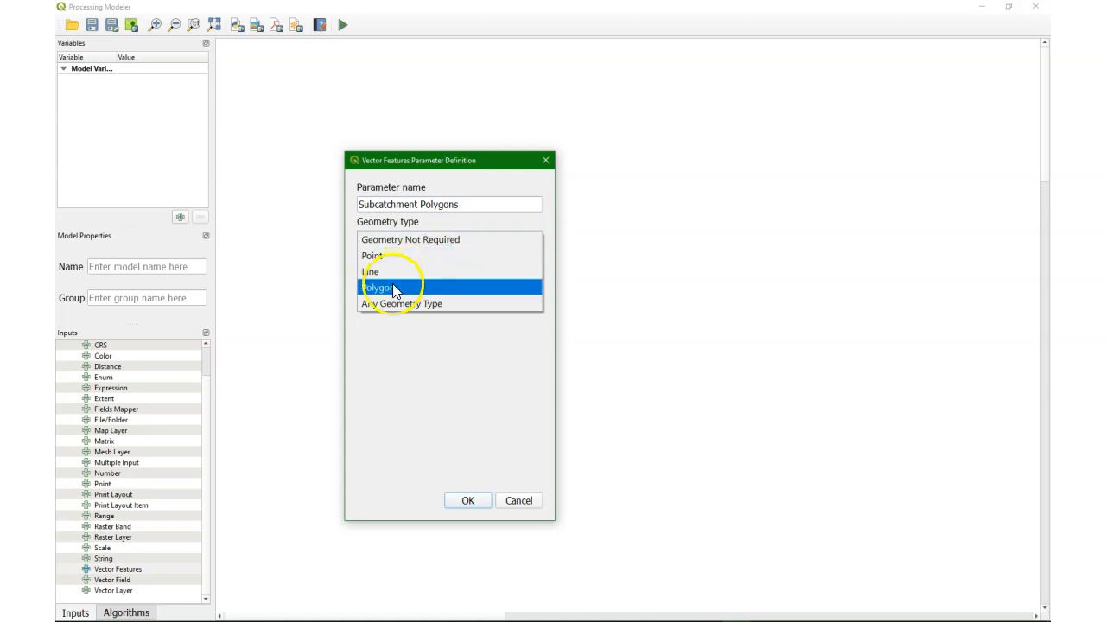
click(378, 286)
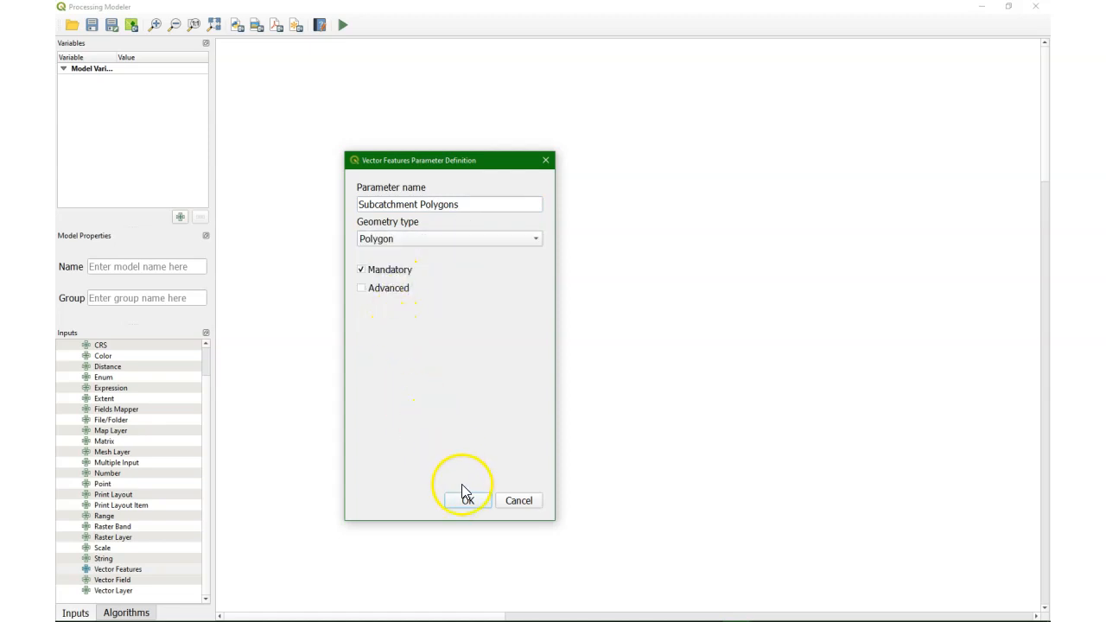
- Add a Raster Layer input 'Input Raster Layer' and position it beside Subcatchment Polygons
click(474, 501)
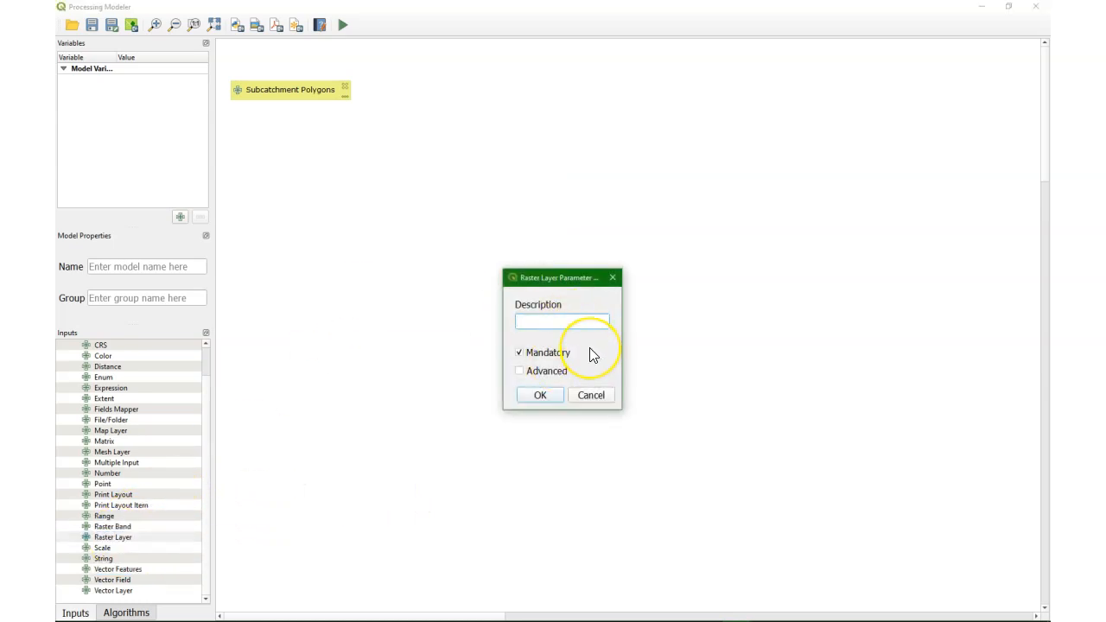
text(Input Raster Layer)
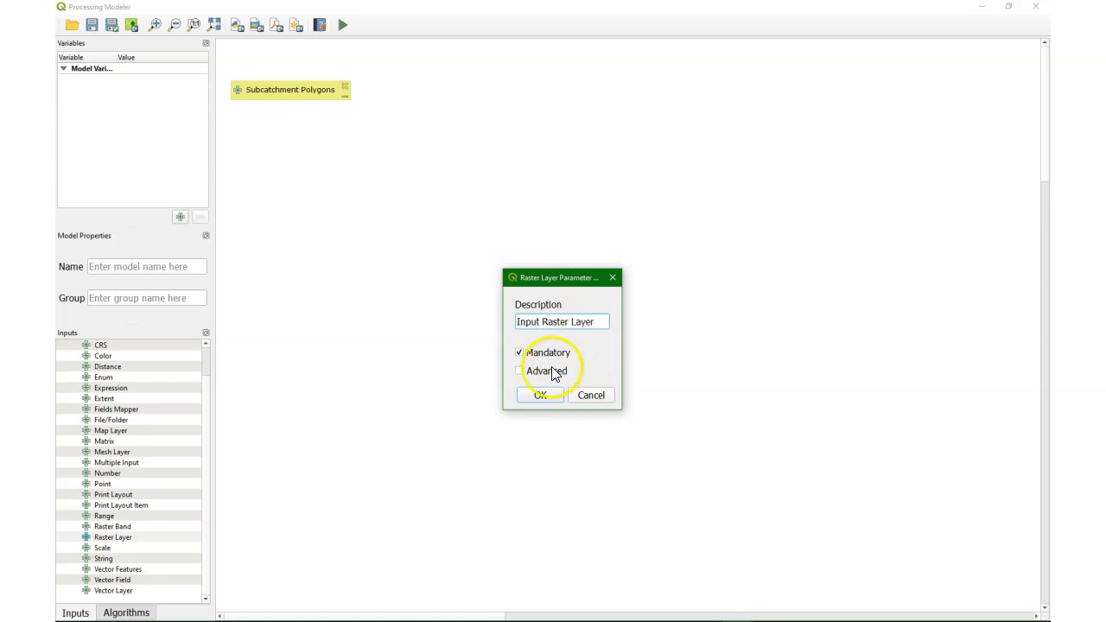
click(539, 394)
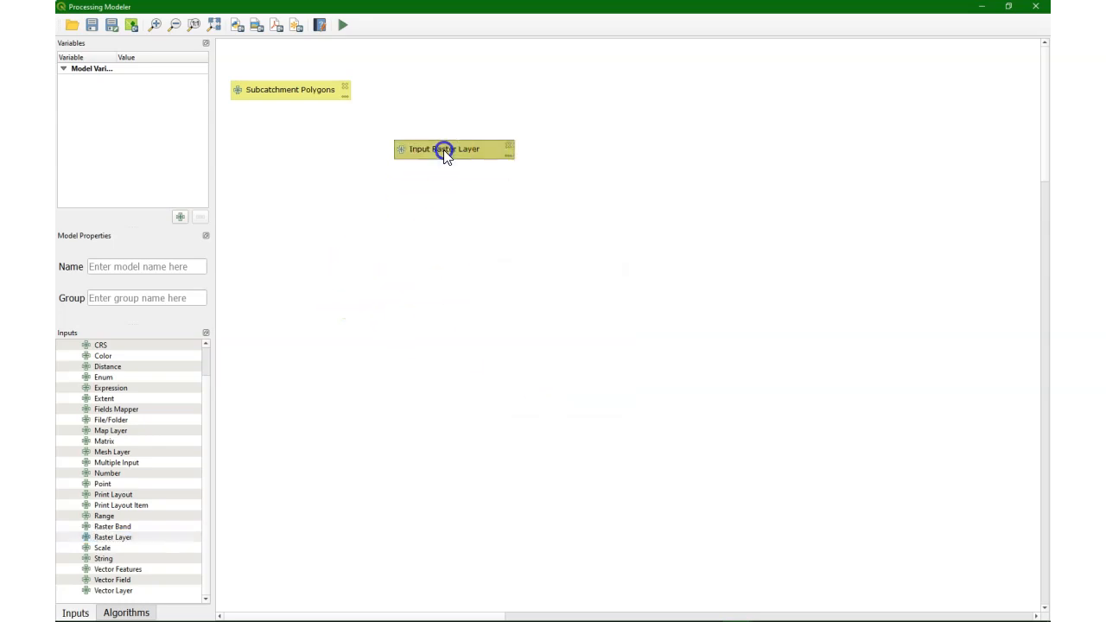
drag(445, 148, 446, 90)
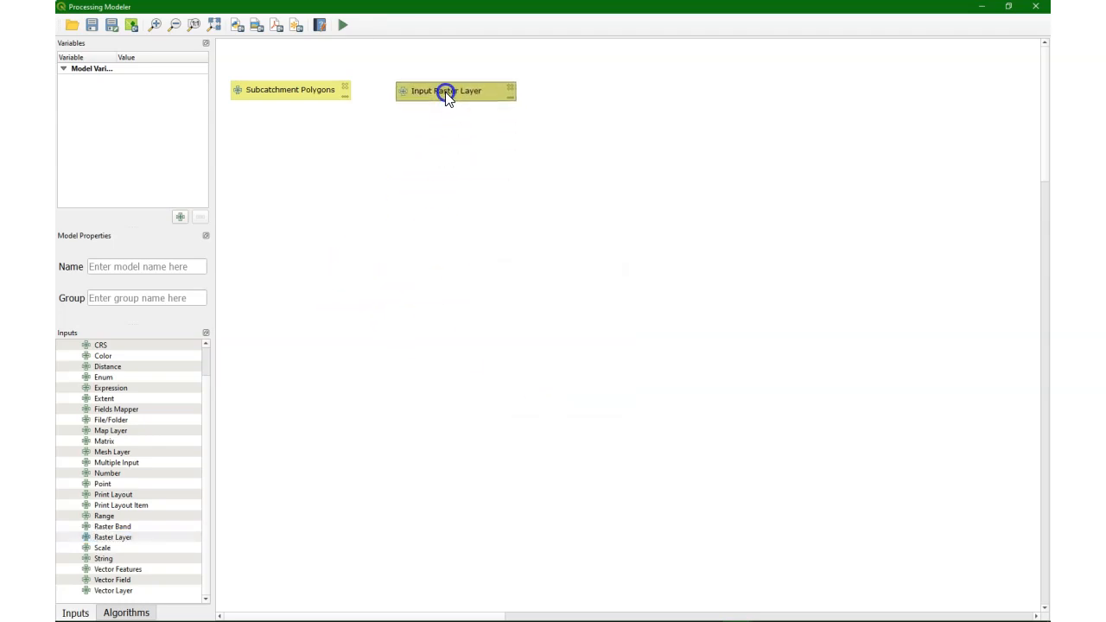
click(121, 615)
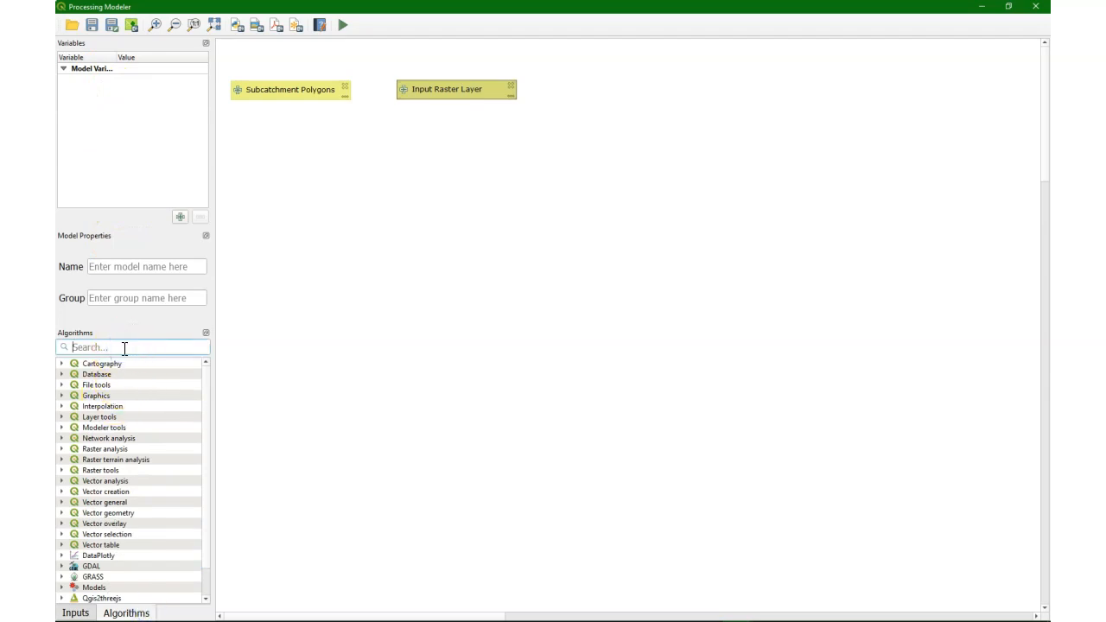
- Add GDAL Clip raster by mask layer wired to both inputs with nodata -9999
text(mask)
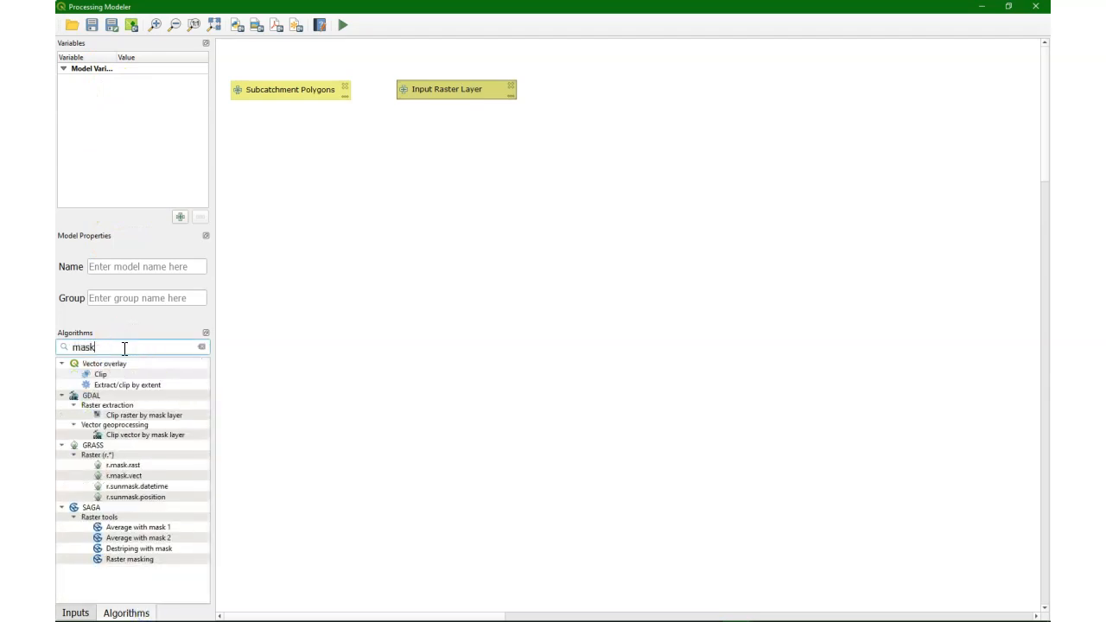
click(135, 415)
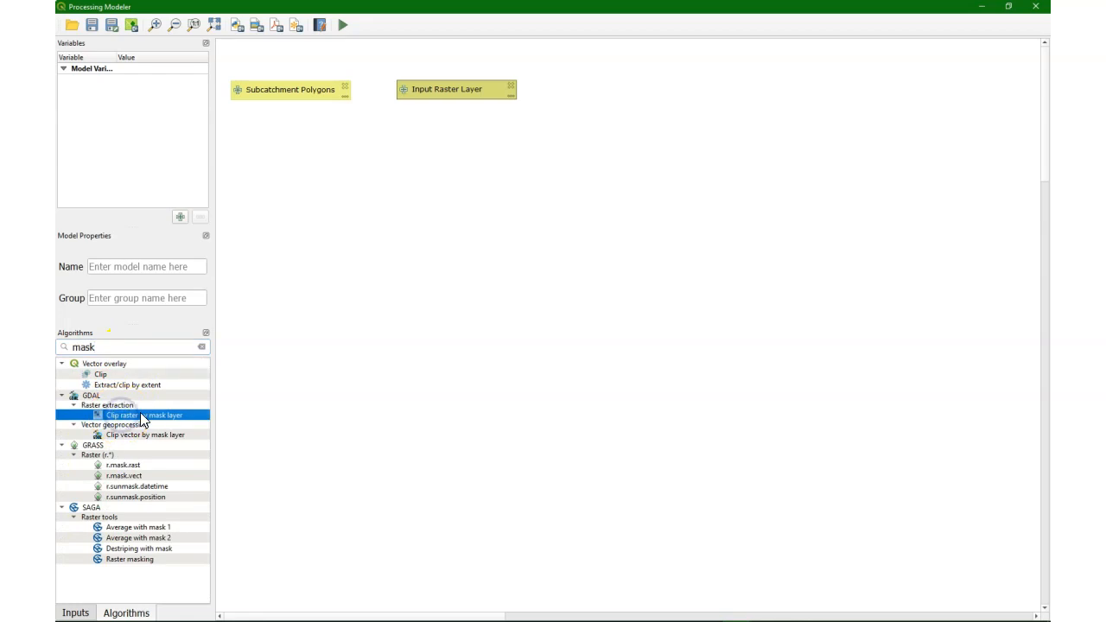
double_click(145, 414)
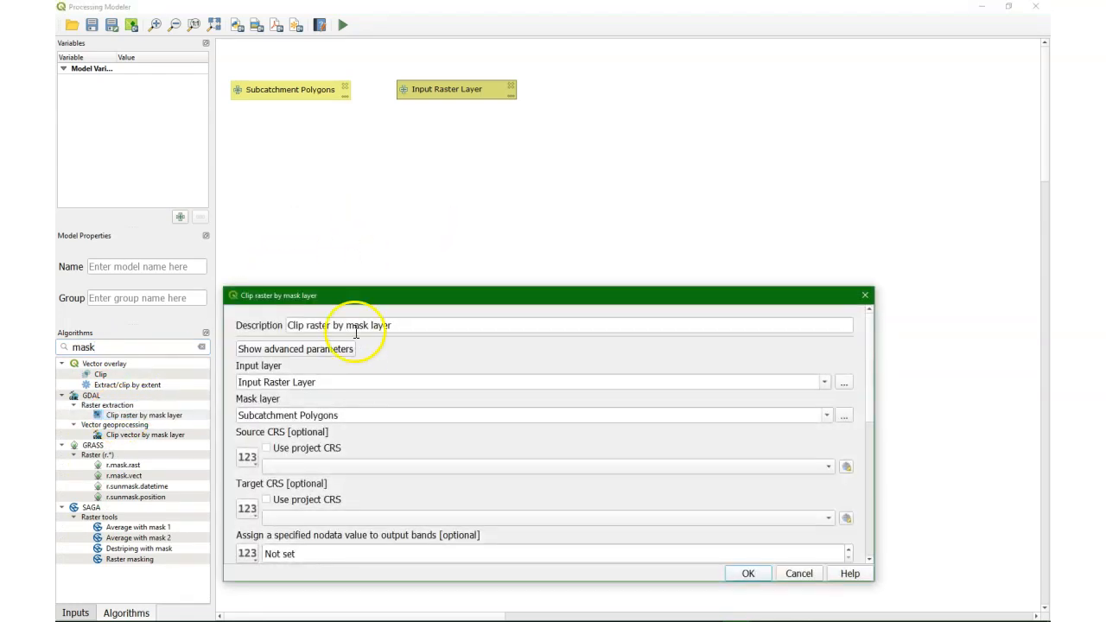
mouse_move(365, 363)
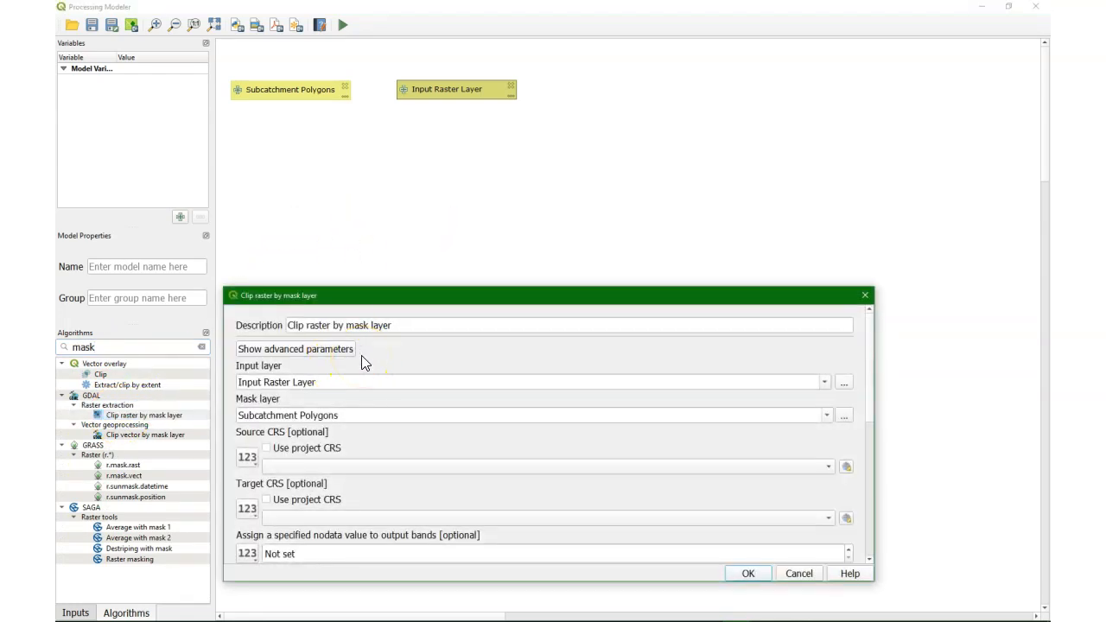
mouse_move(267, 381)
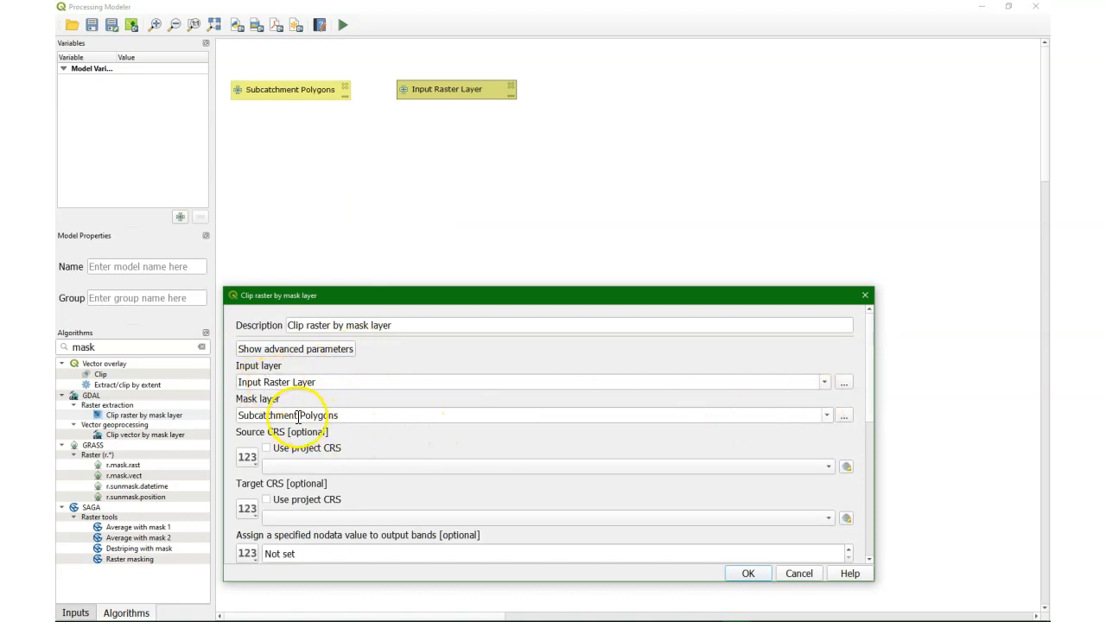
scroll(down, 3)
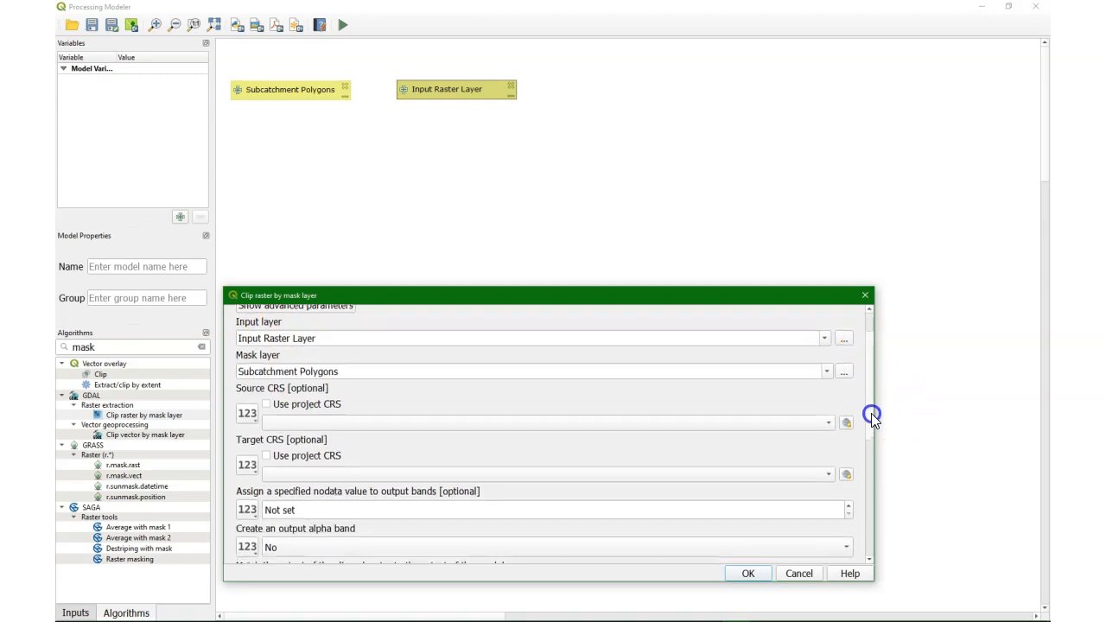
scroll(down, 3)
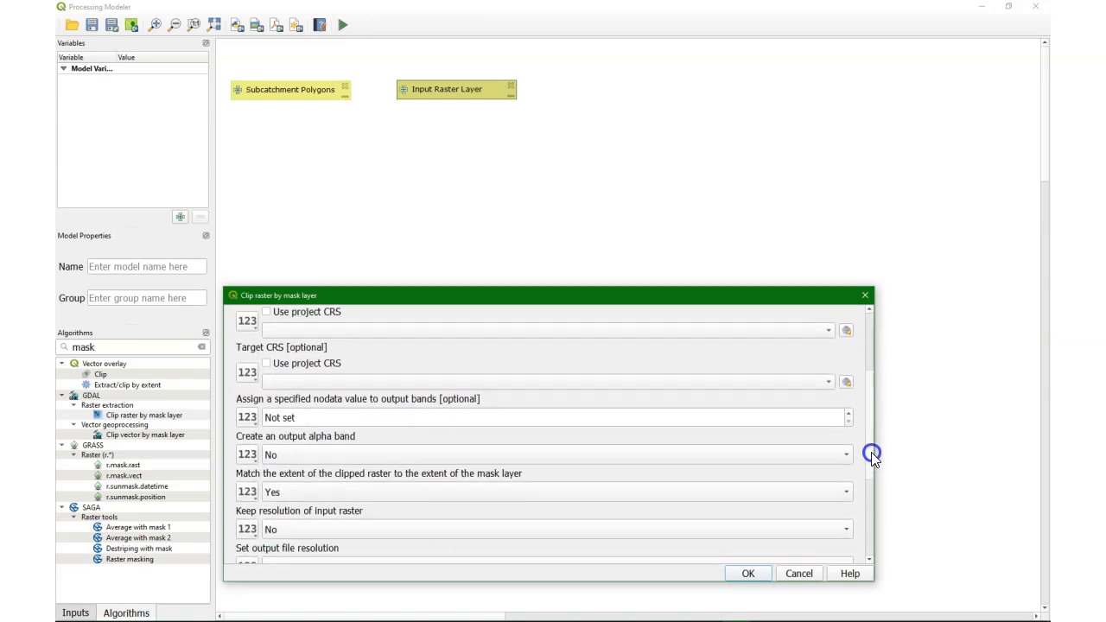
scroll(down, 3)
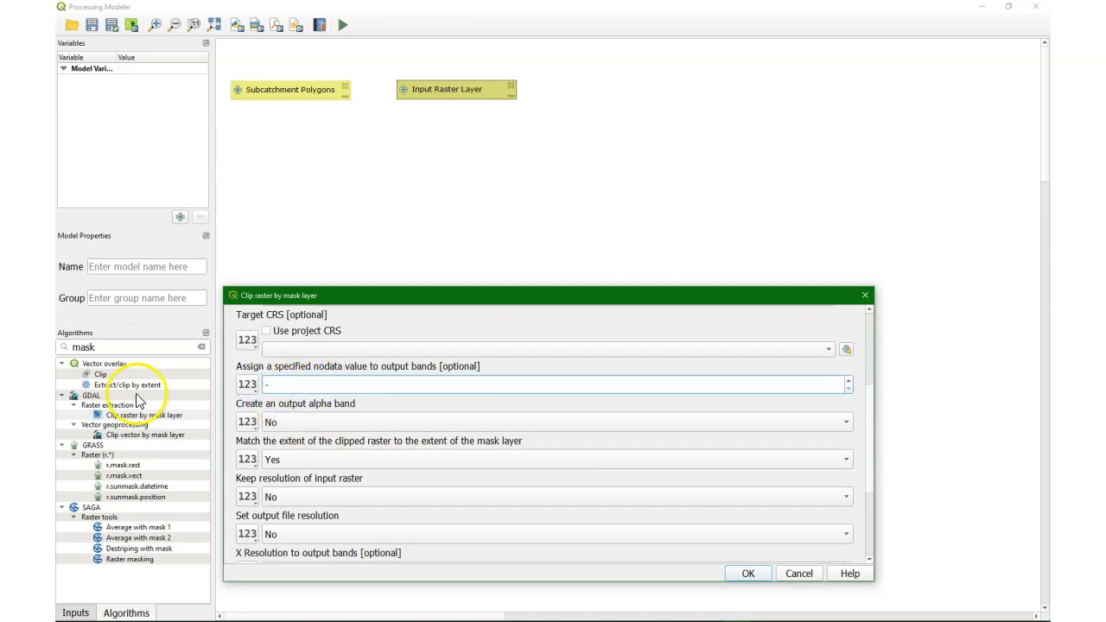
text(-9999)
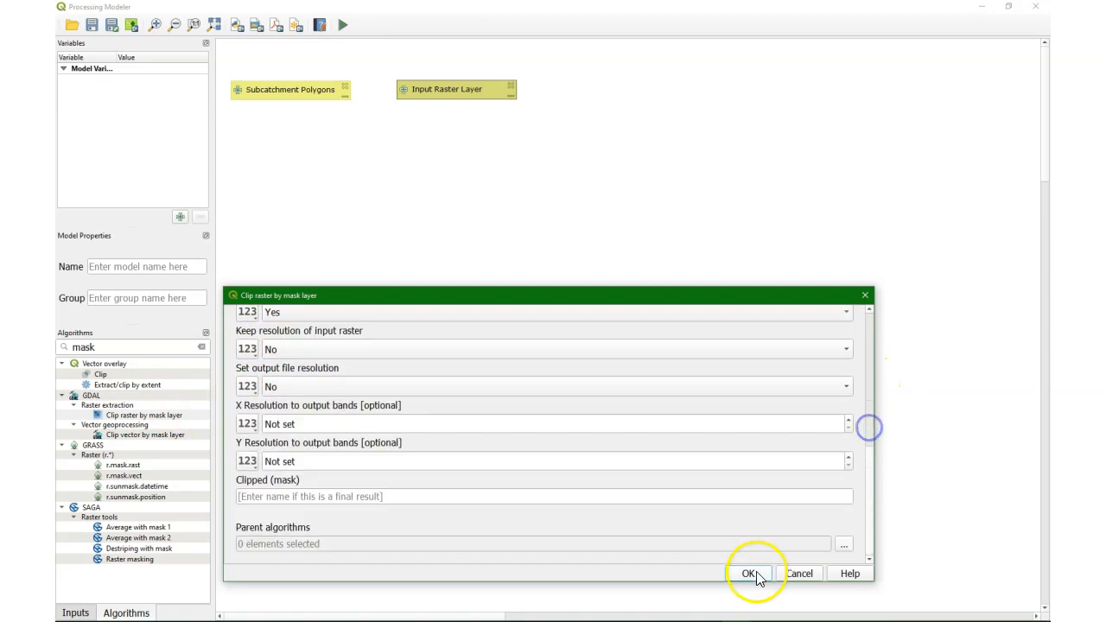
click(750, 574)
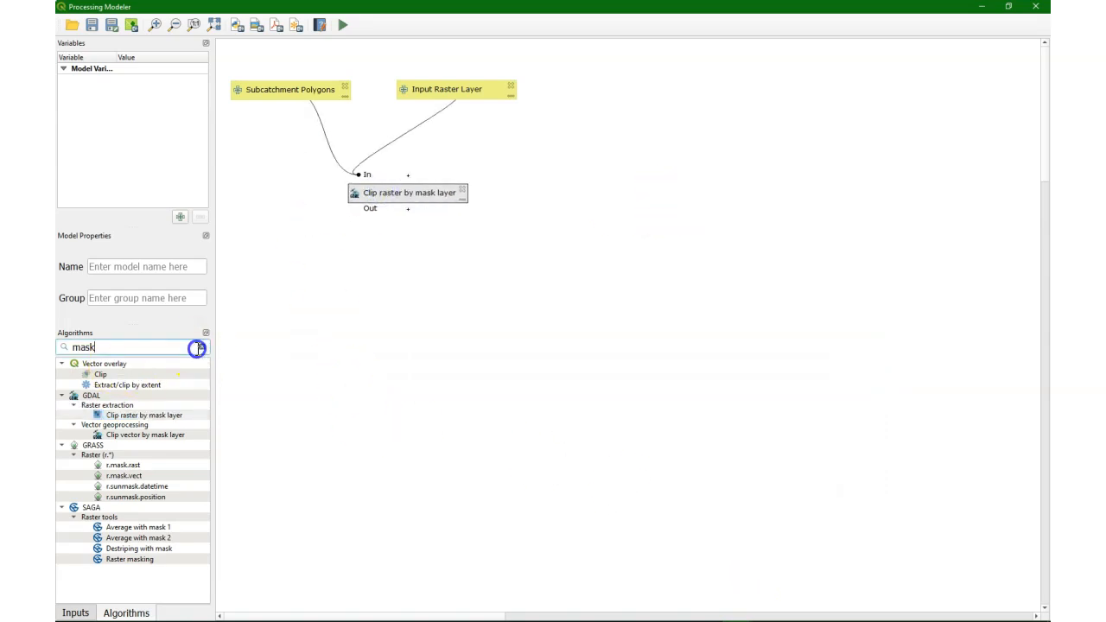
- Add a Slope step fed by the Clipped (mask) output, producing final output 'Slope Layer'
text(slope)
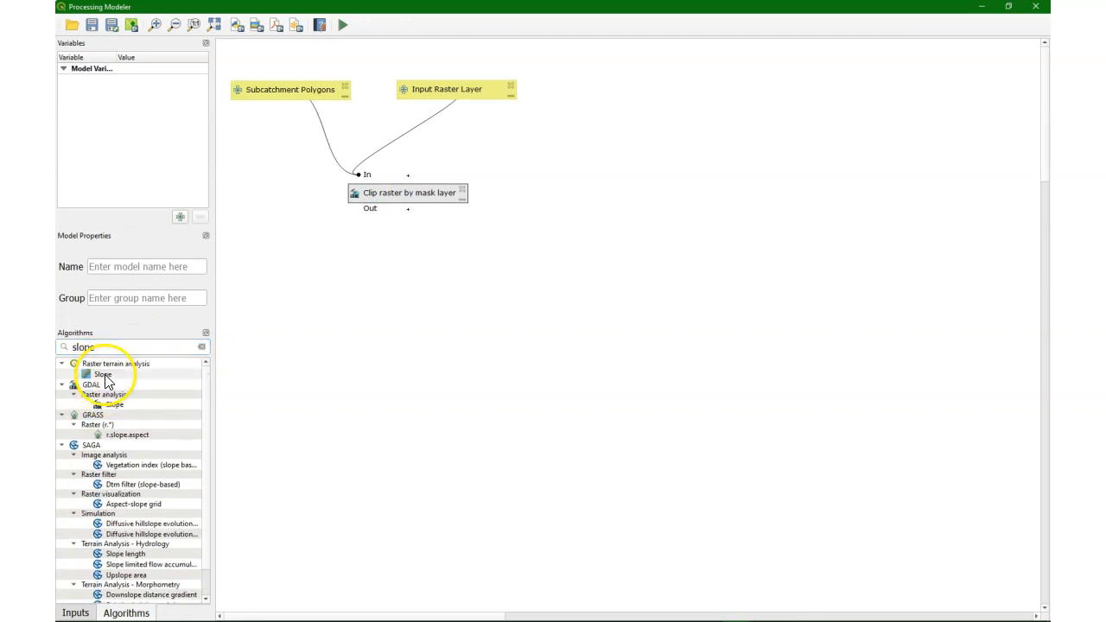
drag(102, 373, 387, 366)
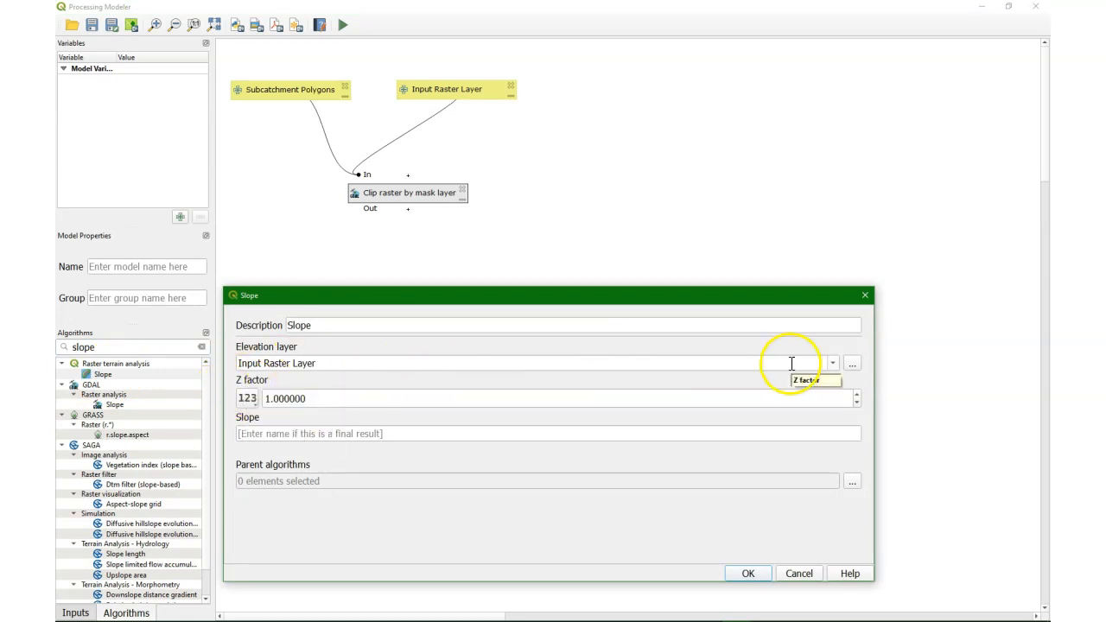
click(832, 363)
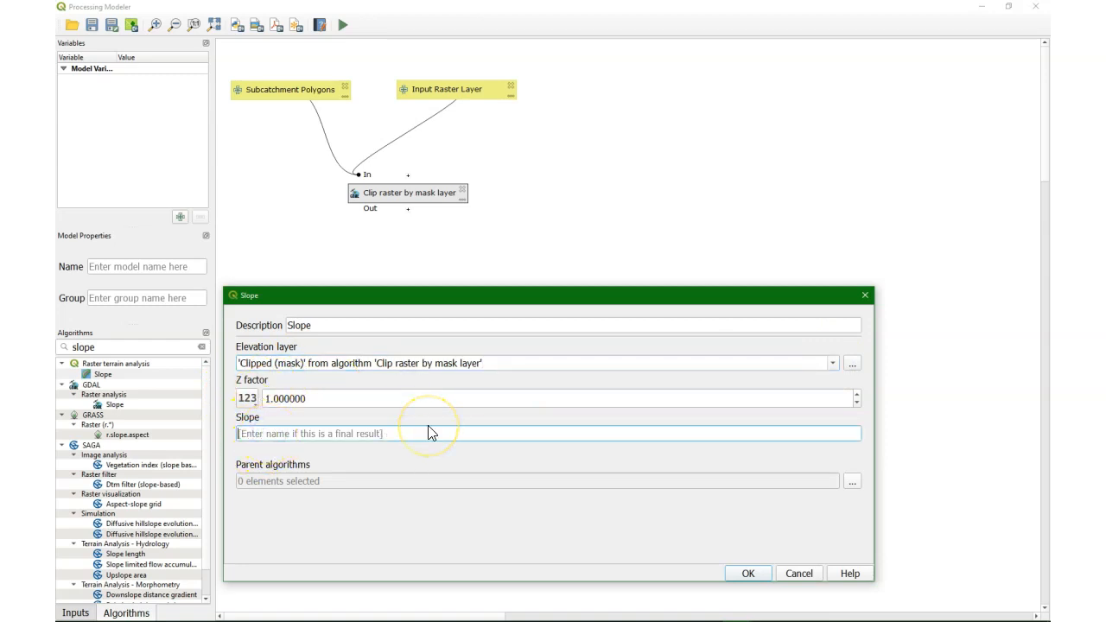
text(Slope Layer)
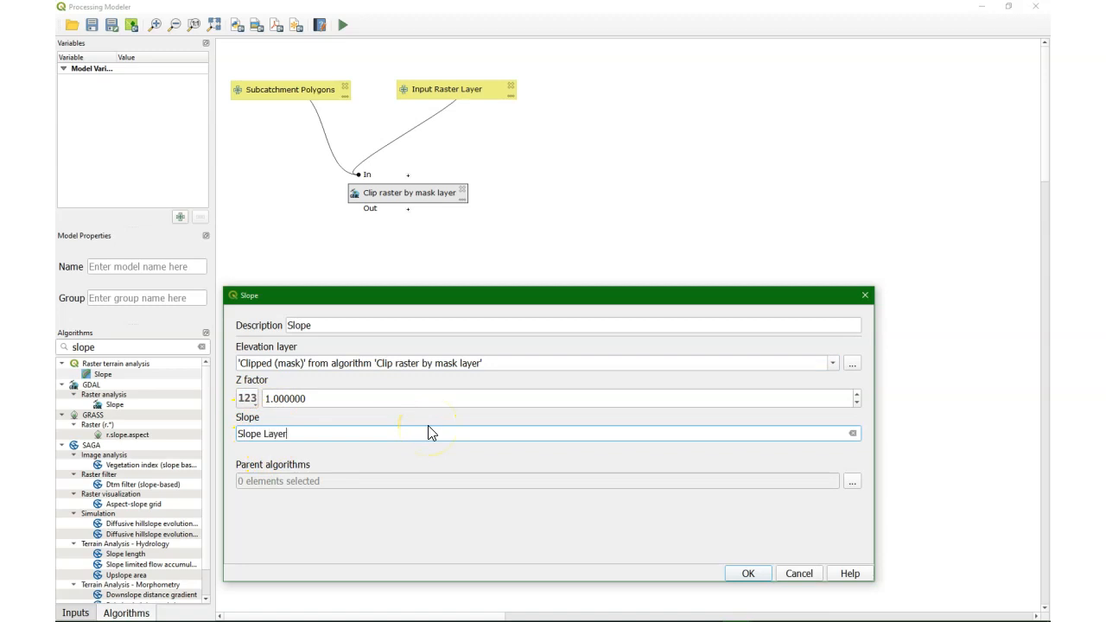
click(752, 573)
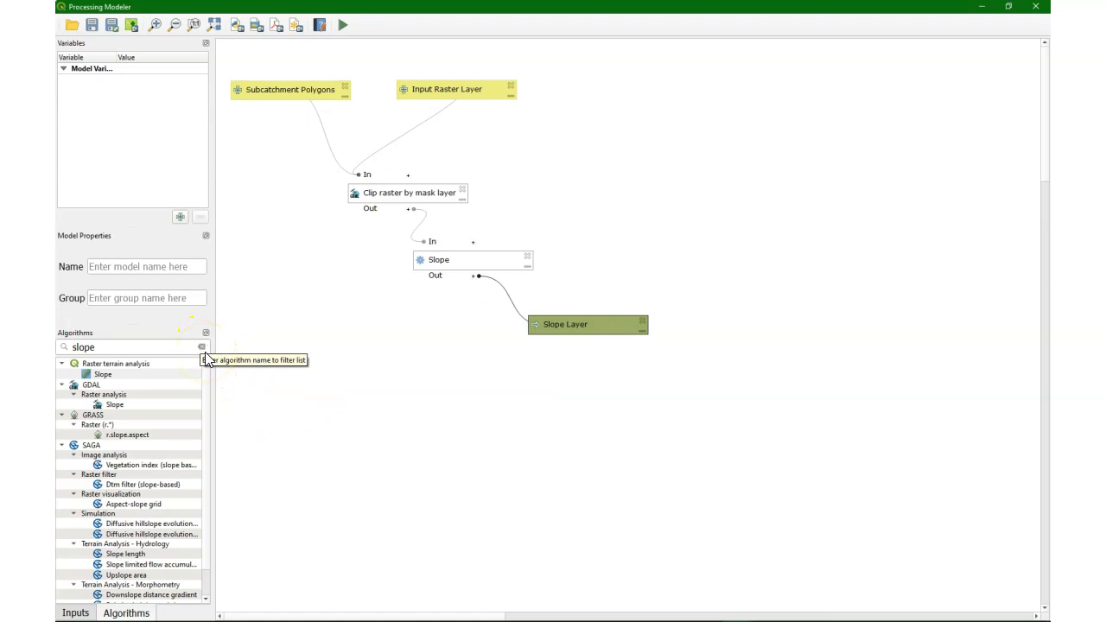
- Enter model name 'Slope per subcatchment' and group 'DEM tools' in Model Properties
text(Slope per)
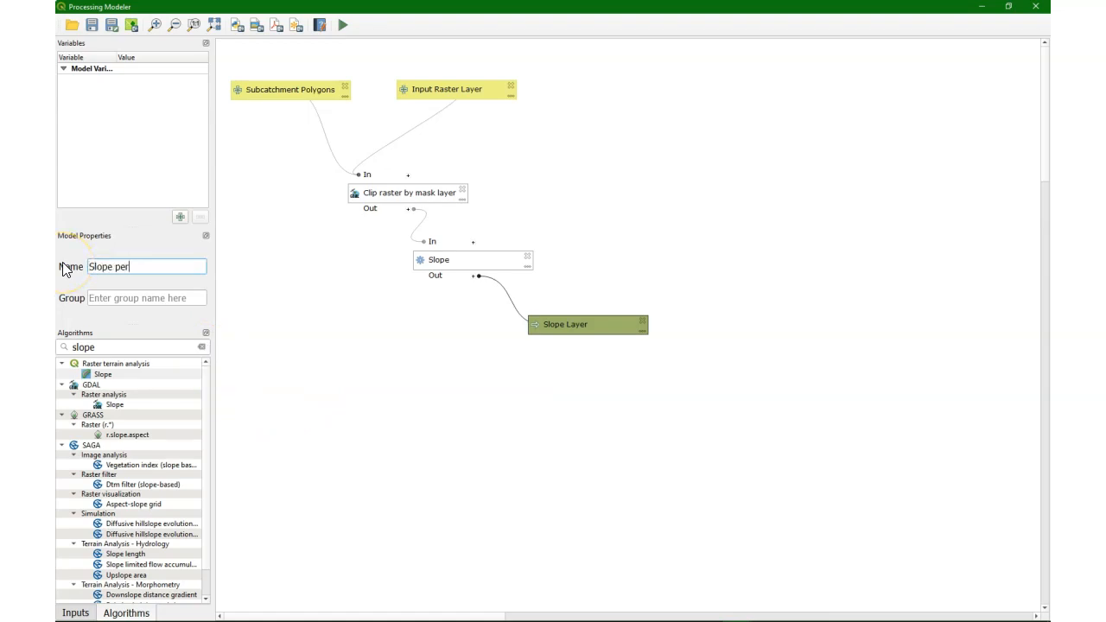
text(subca)
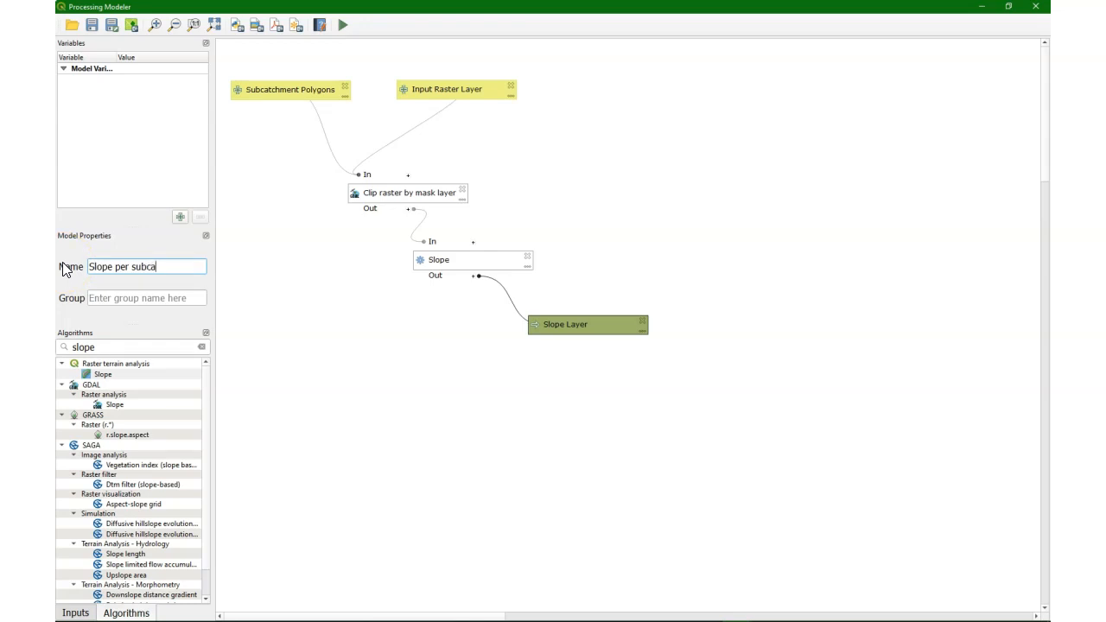
text(DEM)
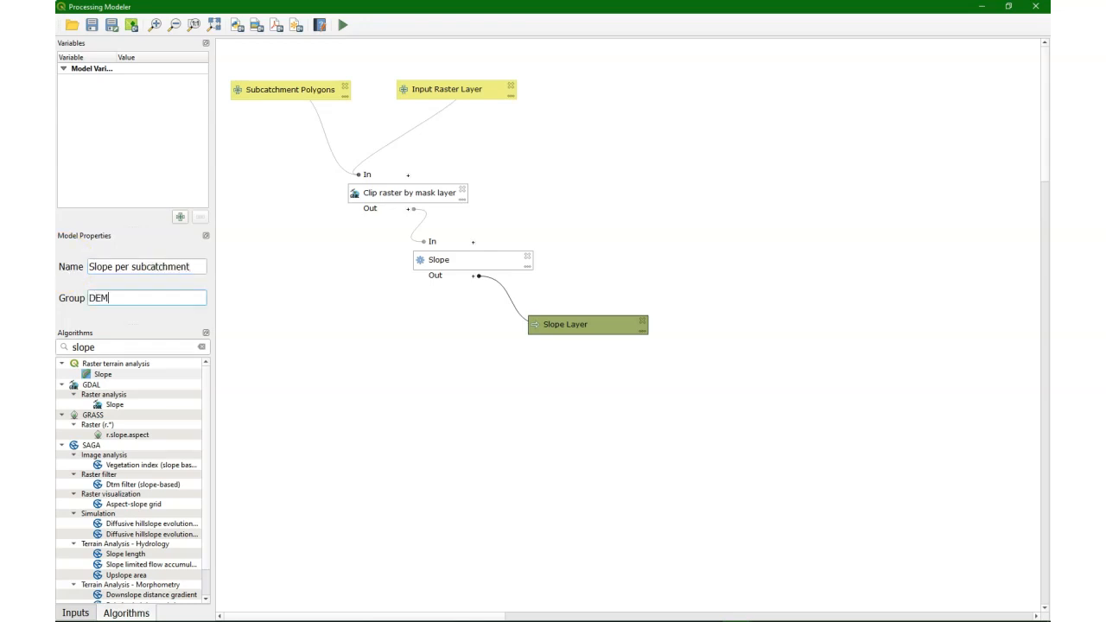
text(tools)
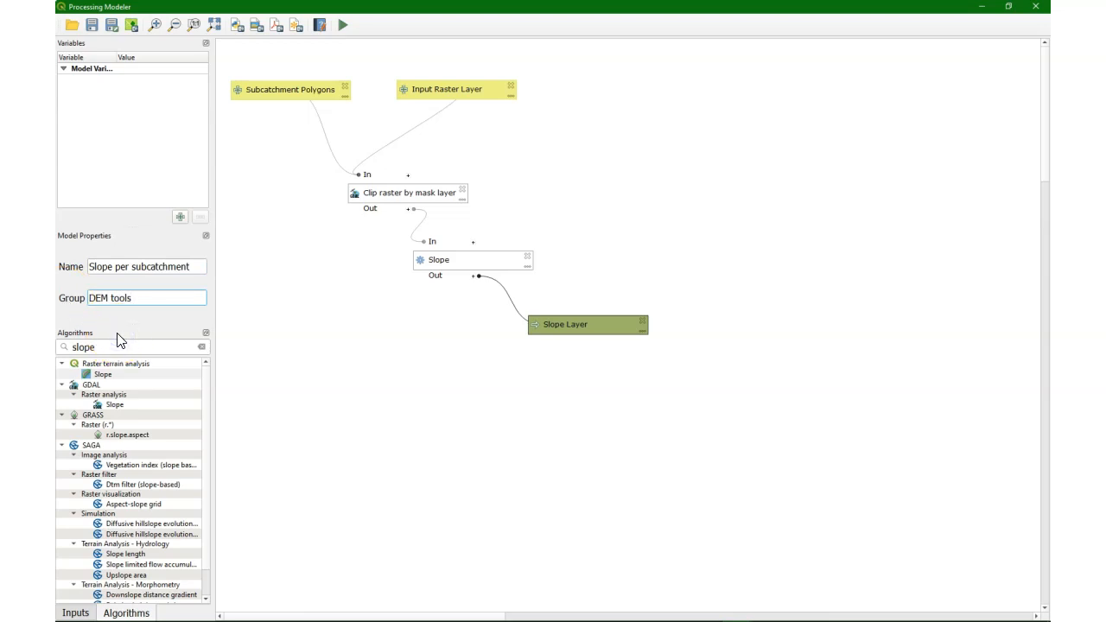
mouse_move(142, 325)
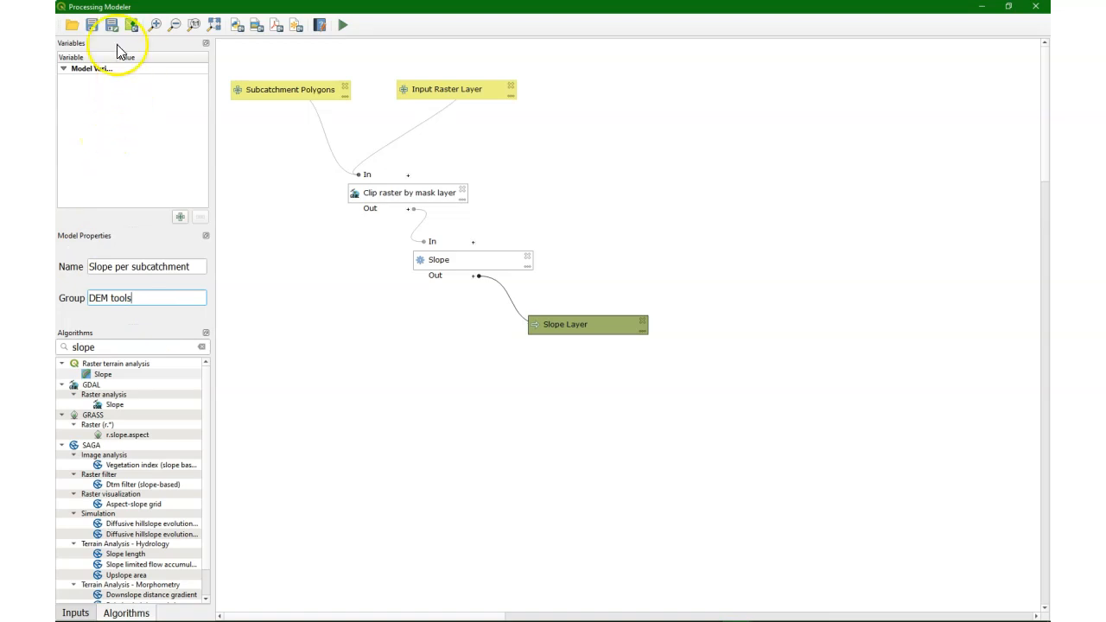
- Save the model as slopepersubcatchment.model3 in the processing models folder
click(93, 27)
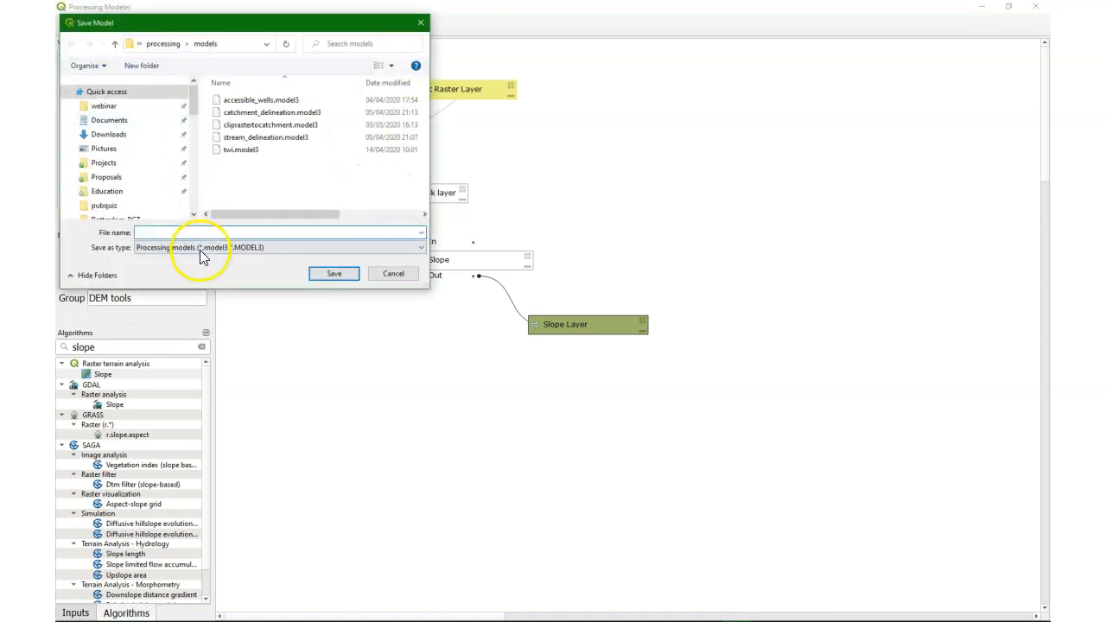
text(s)
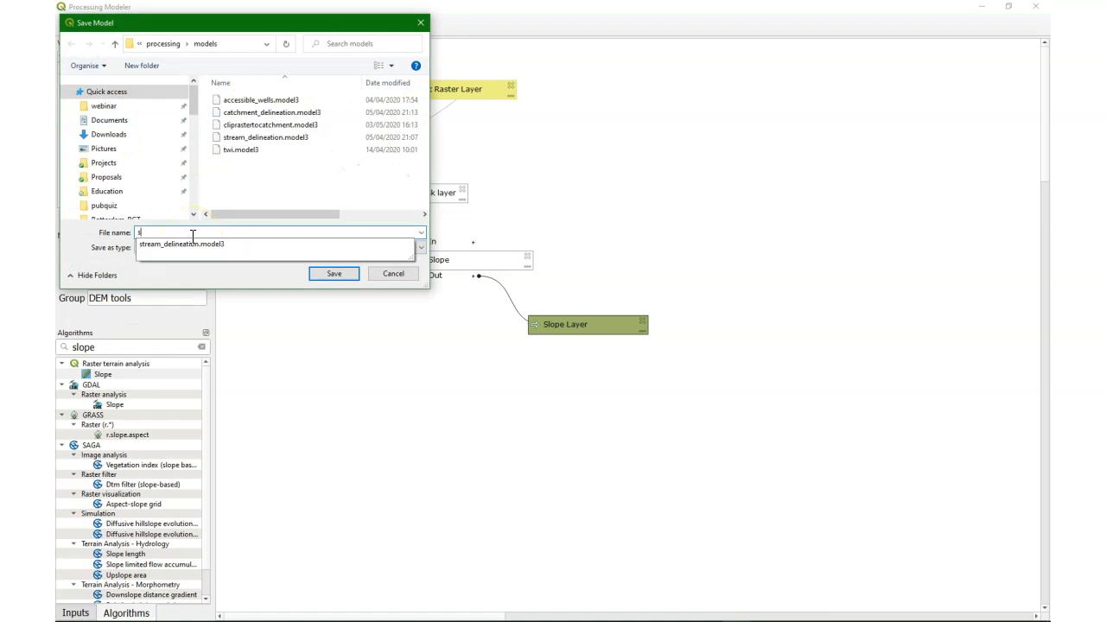
text(slopeper)
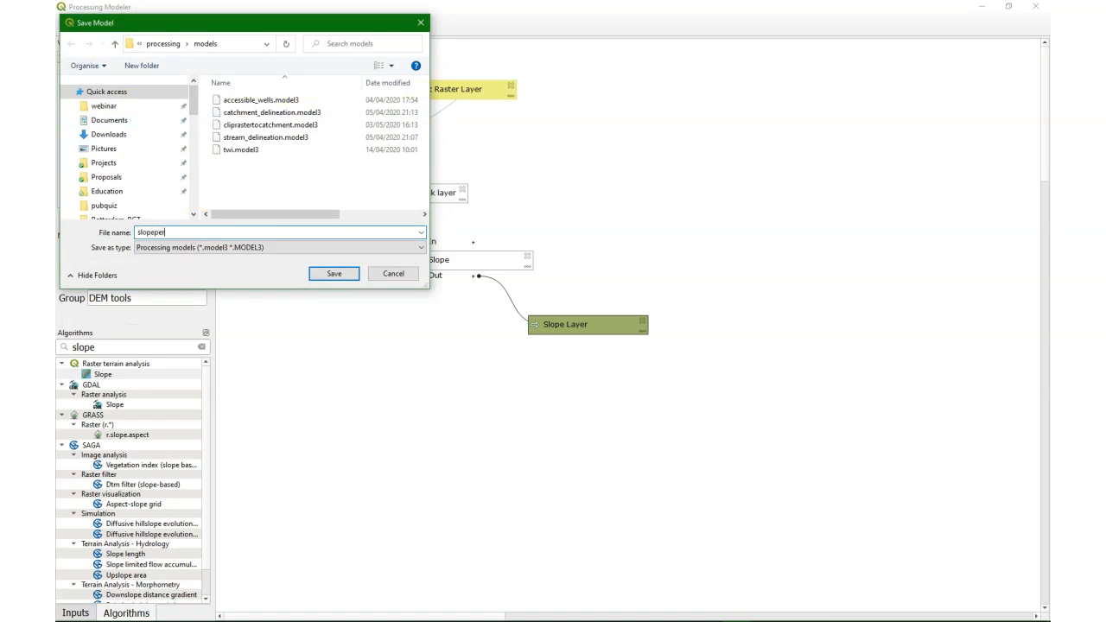
text(subcatch)
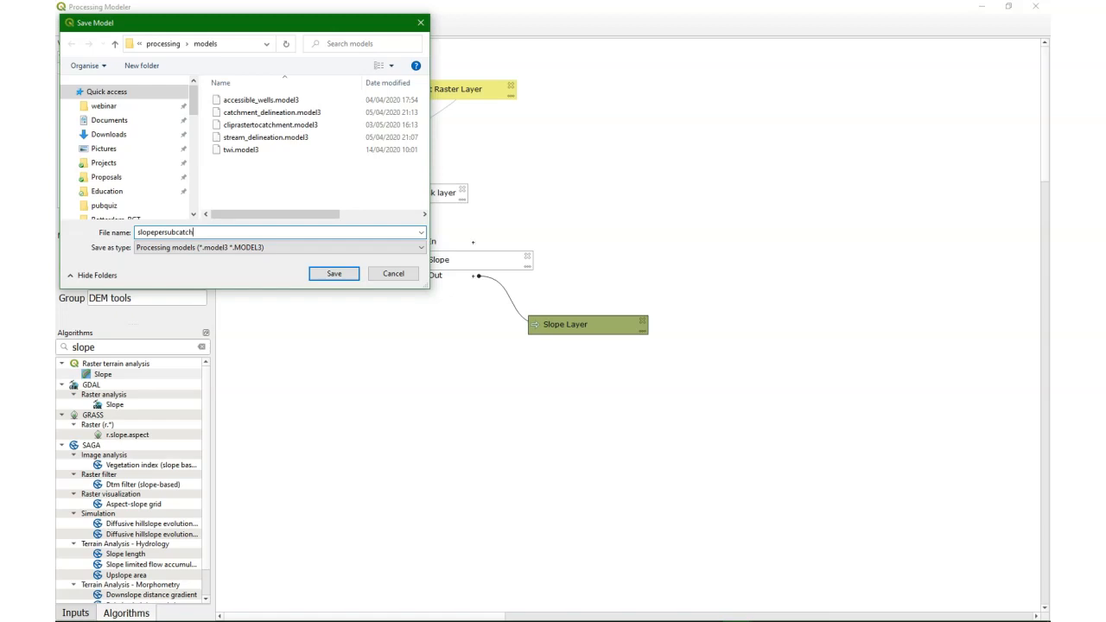
click(333, 273)
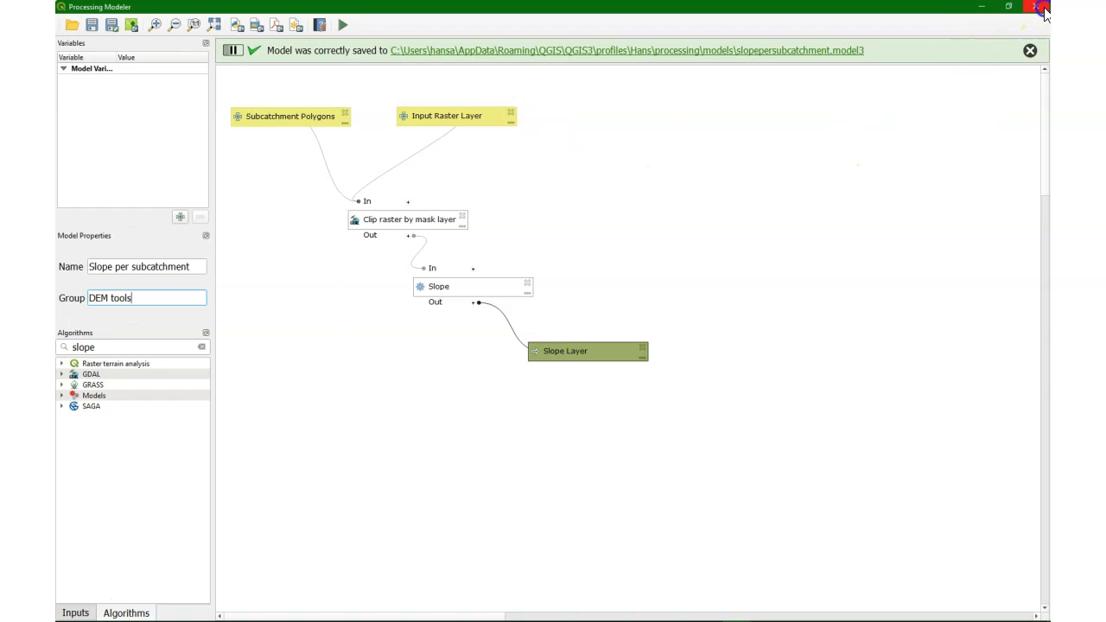
- Close the modeler, remove the old OUTPUT layers, and select Slope per subcatchment under DEM tools
click(1037, 7)
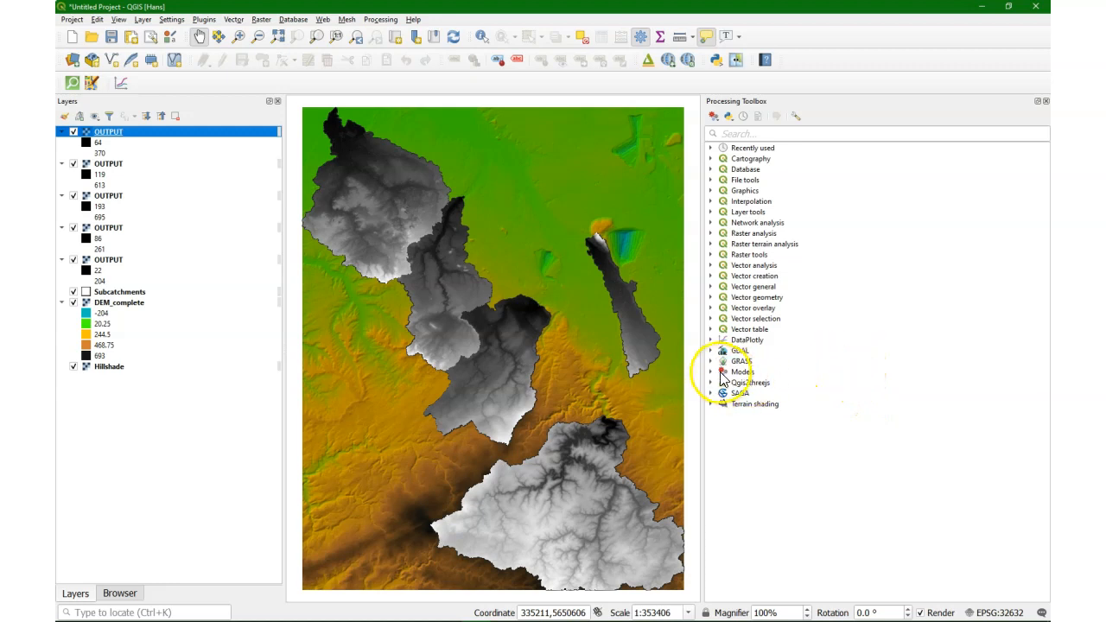
click(711, 371)
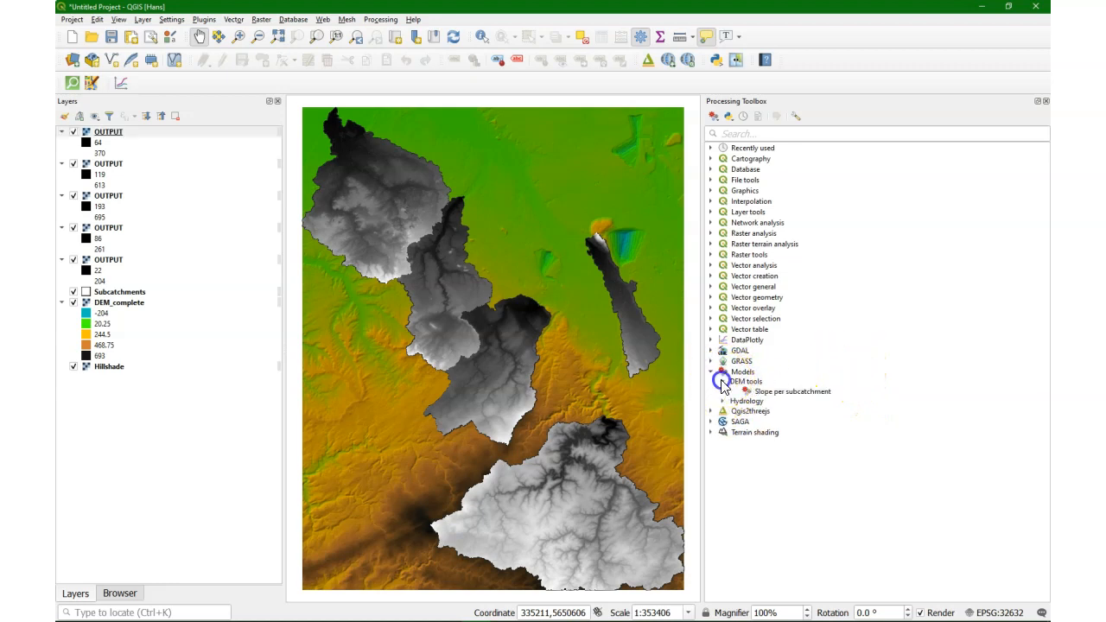
click(788, 391)
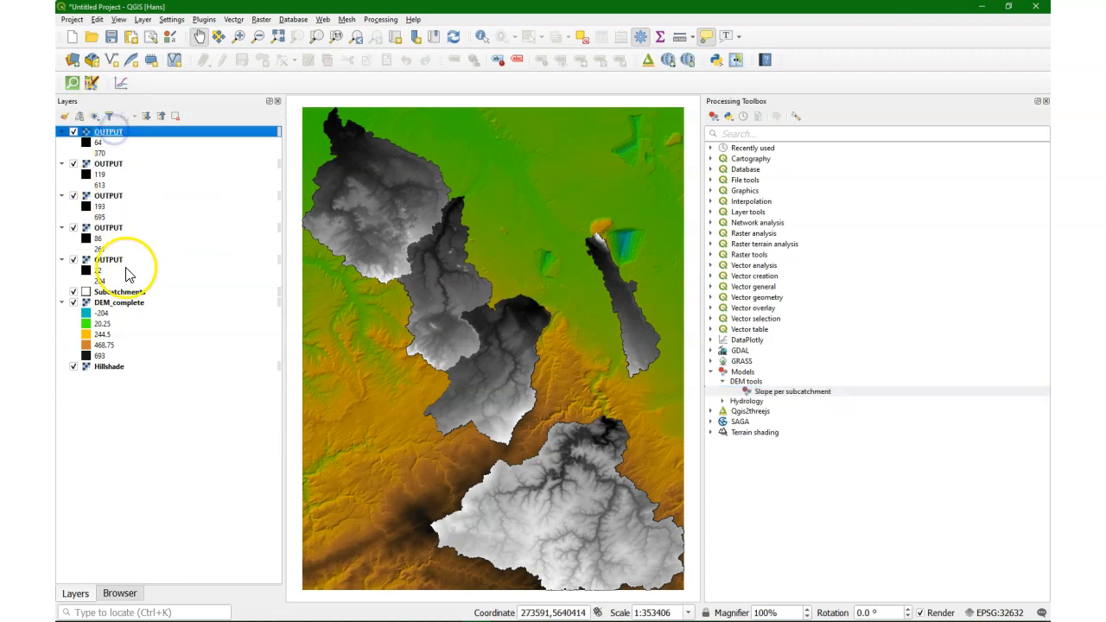
right_click(107, 259)
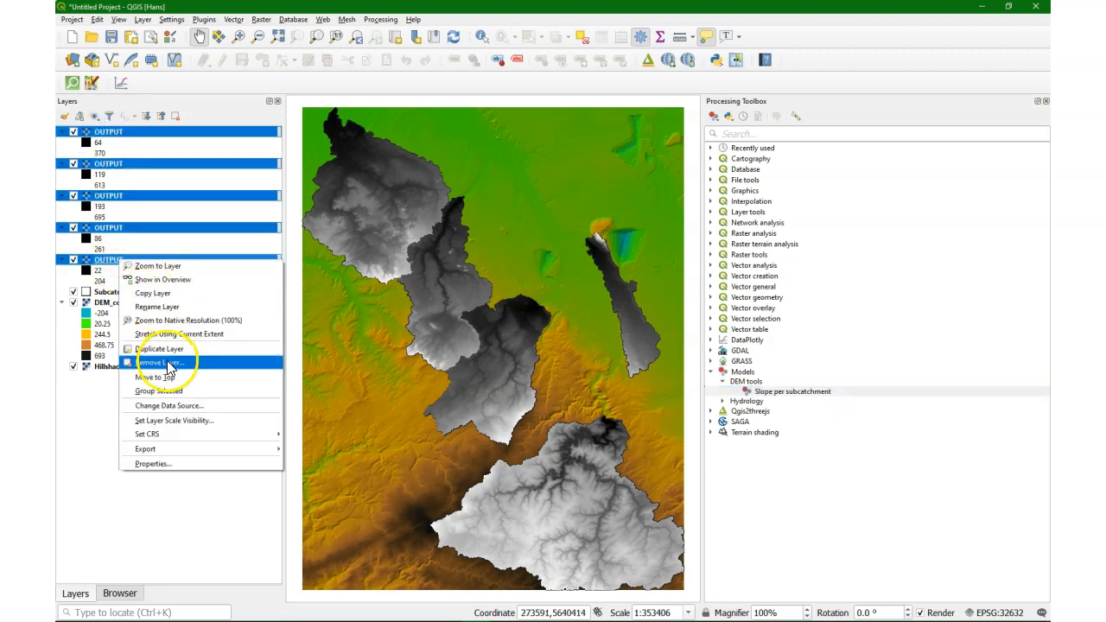
click(163, 363)
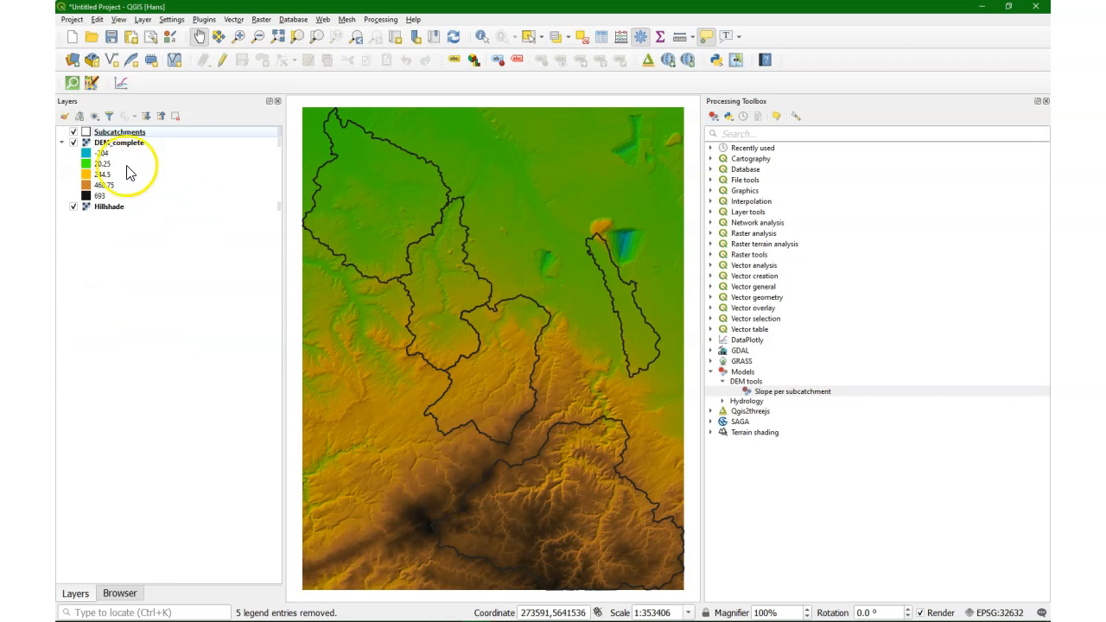
click(791, 390)
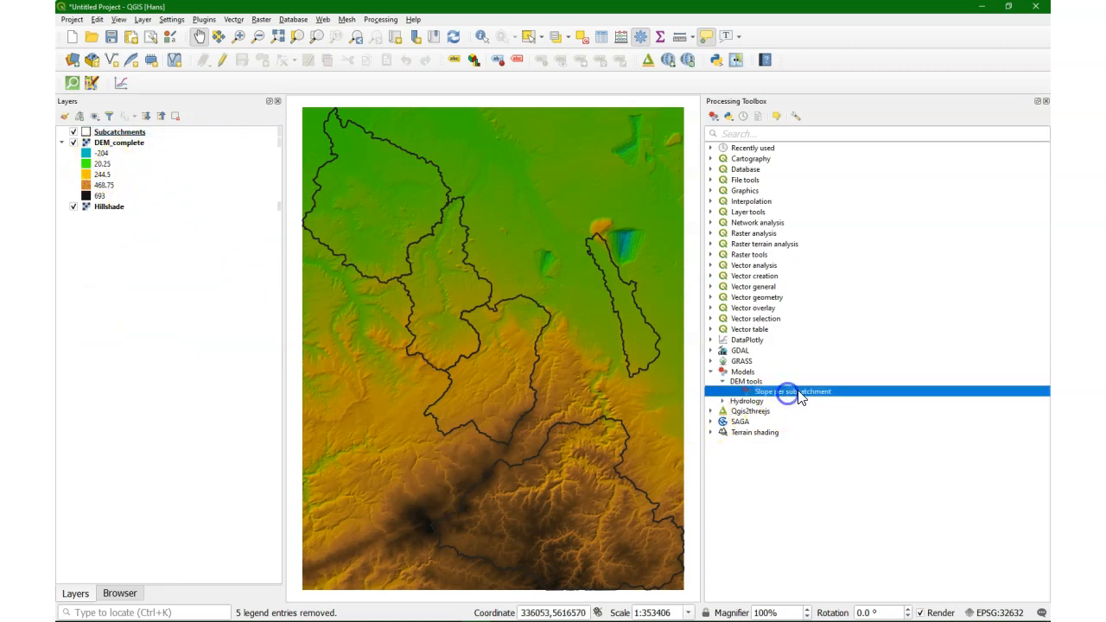
- Run the model with DEM_complete as input raster and Subcatchments polygons, adding five slope OUTPUT layers
double_click(781, 391)
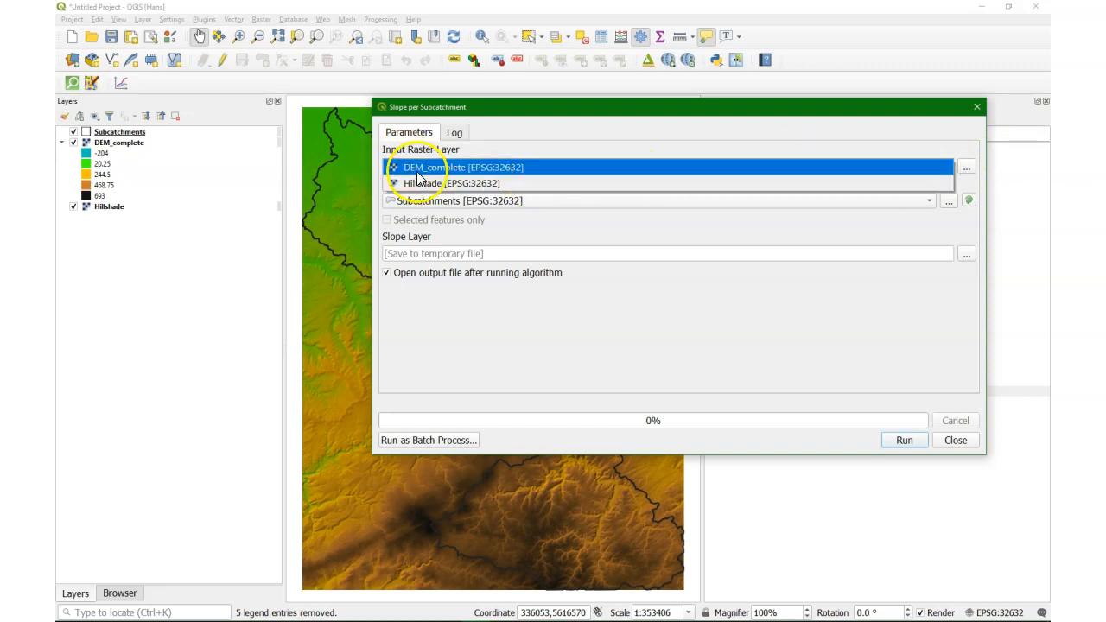
click(448, 165)
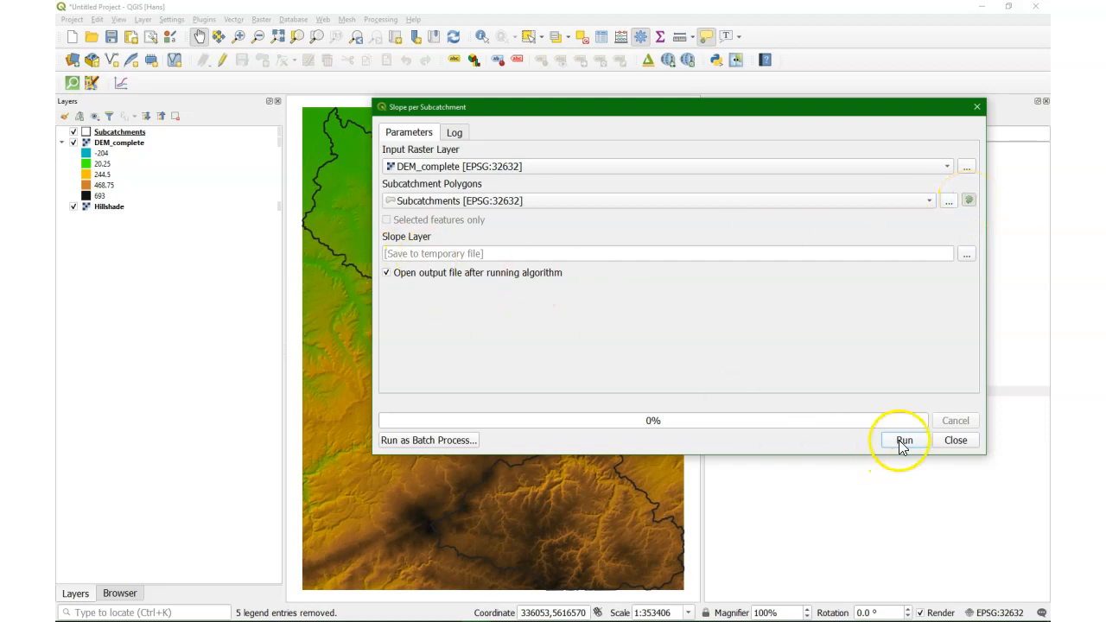
click(904, 440)
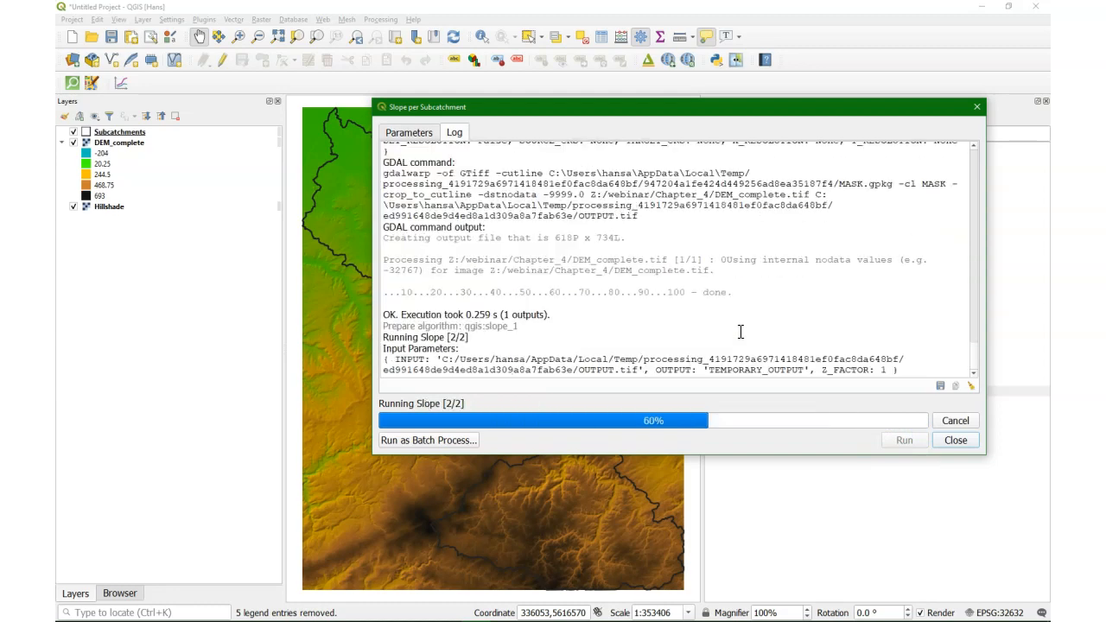
click(954, 439)
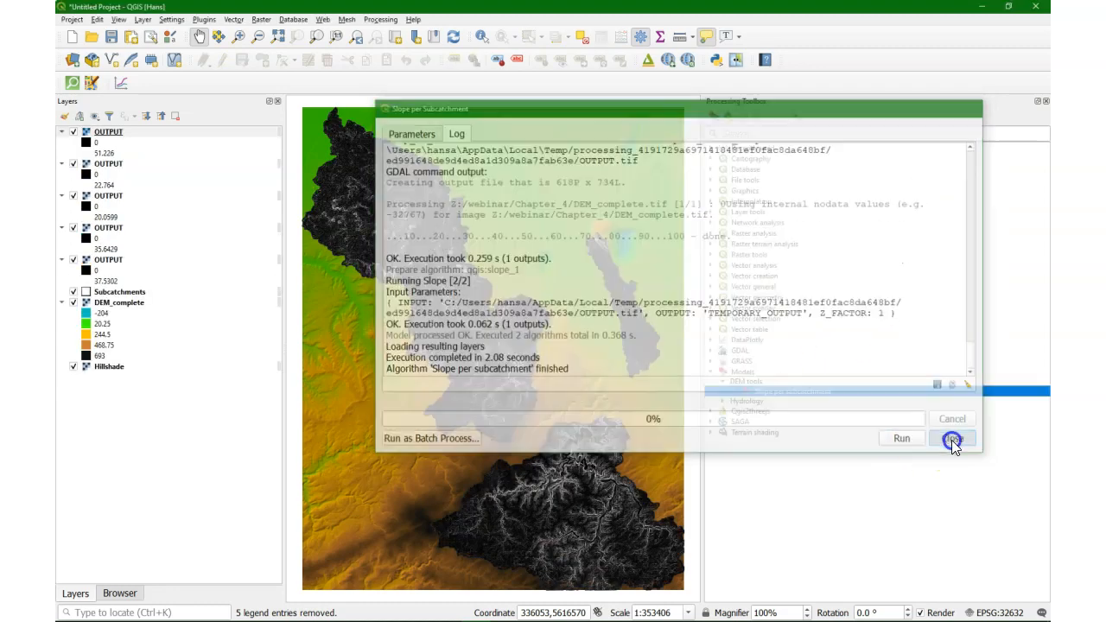
click(952, 439)
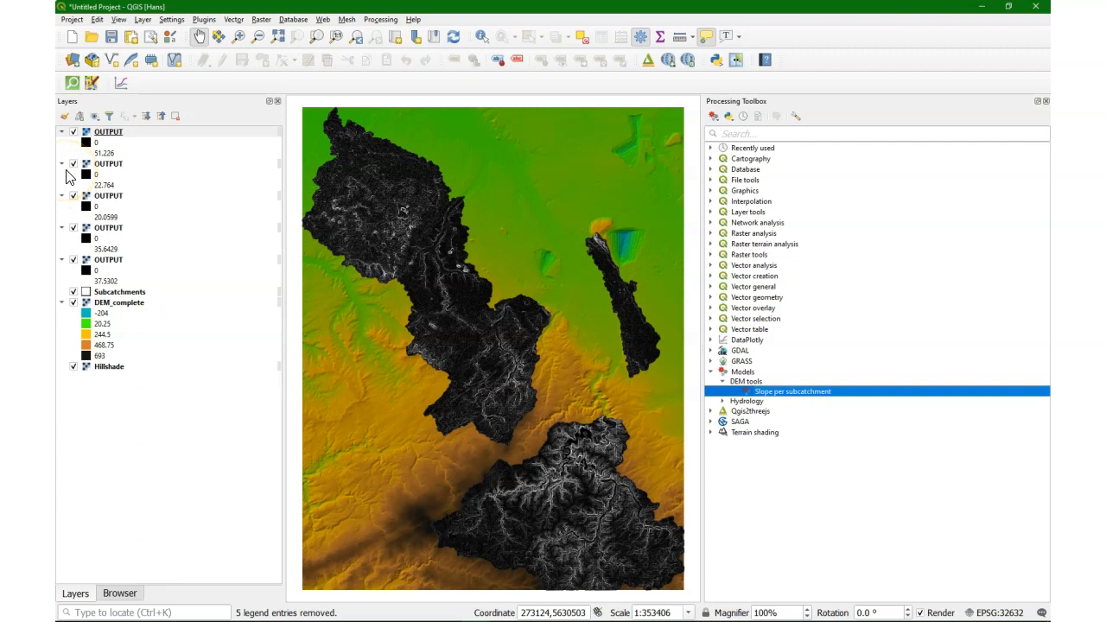
- Toggle the OUTPUT slope layers' visibility to view each subcatchment's result individually
click(72, 131)
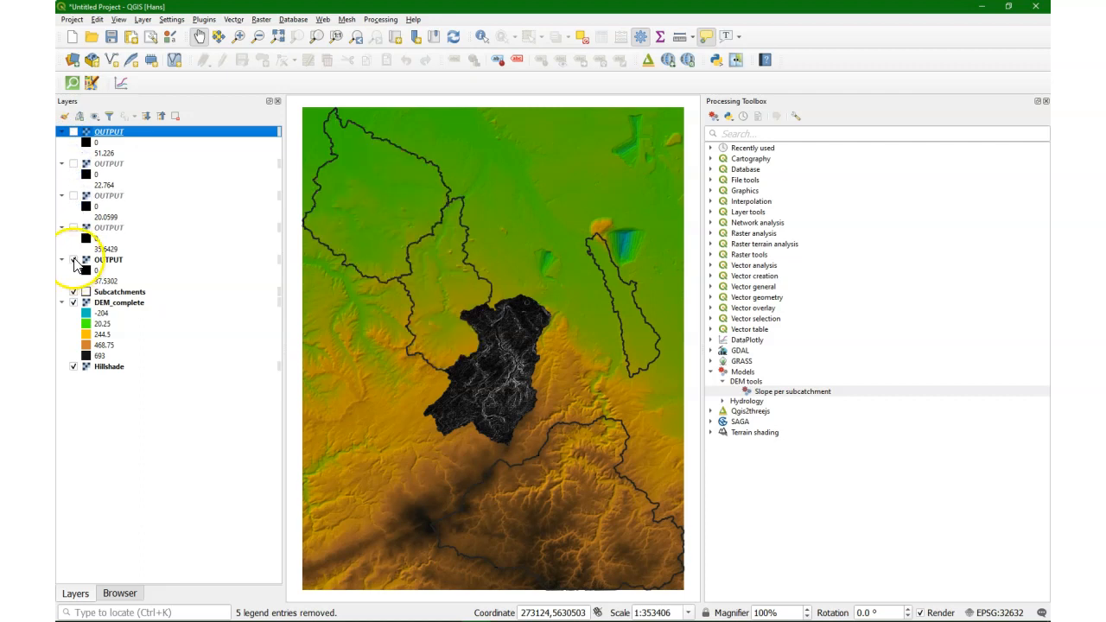
click(72, 162)
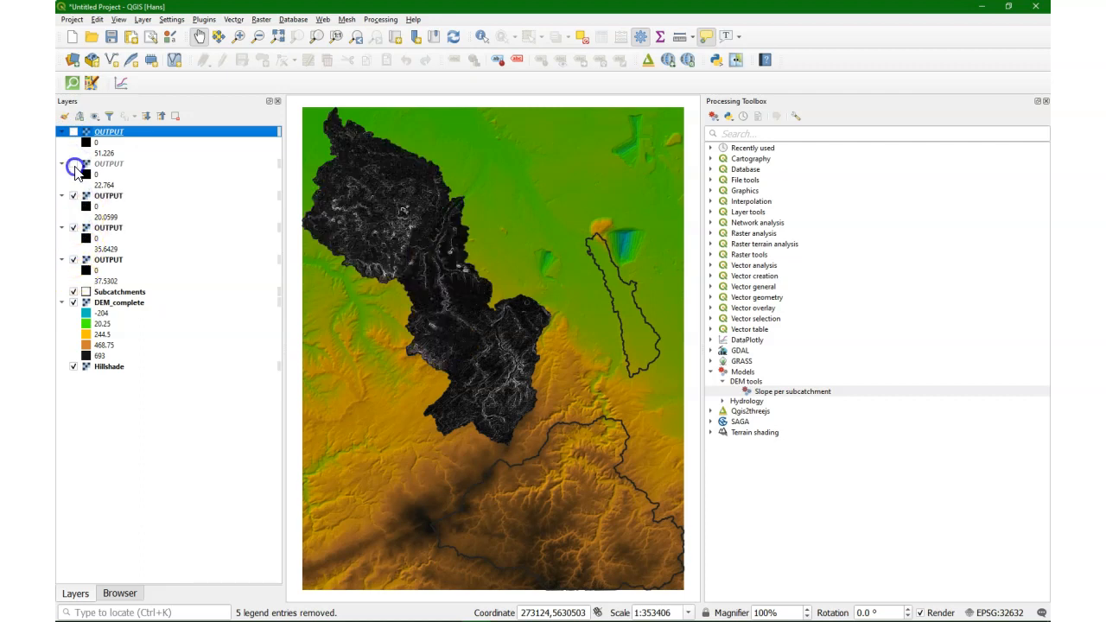
click(72, 162)
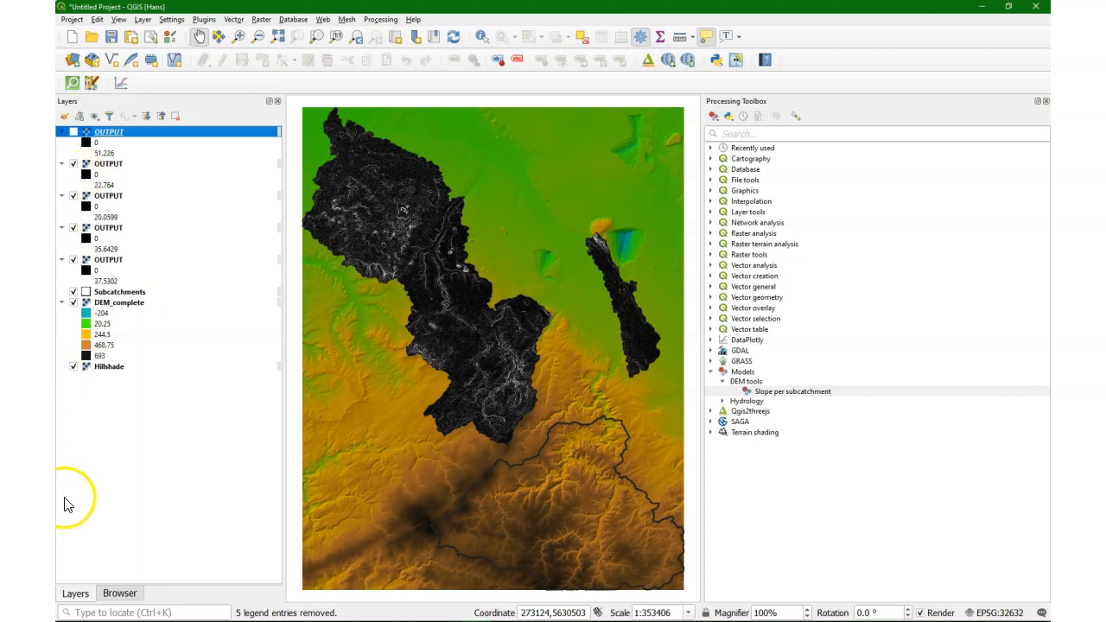